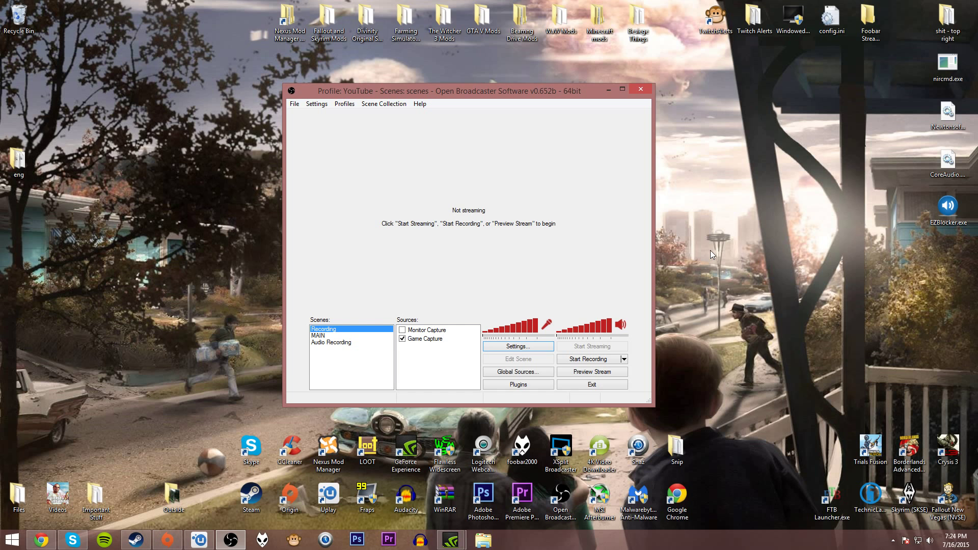
Step: Bring up the OBS settings window on the General page for the YouTube profile
{"action": "left_click", "coordinate": [517, 347]}
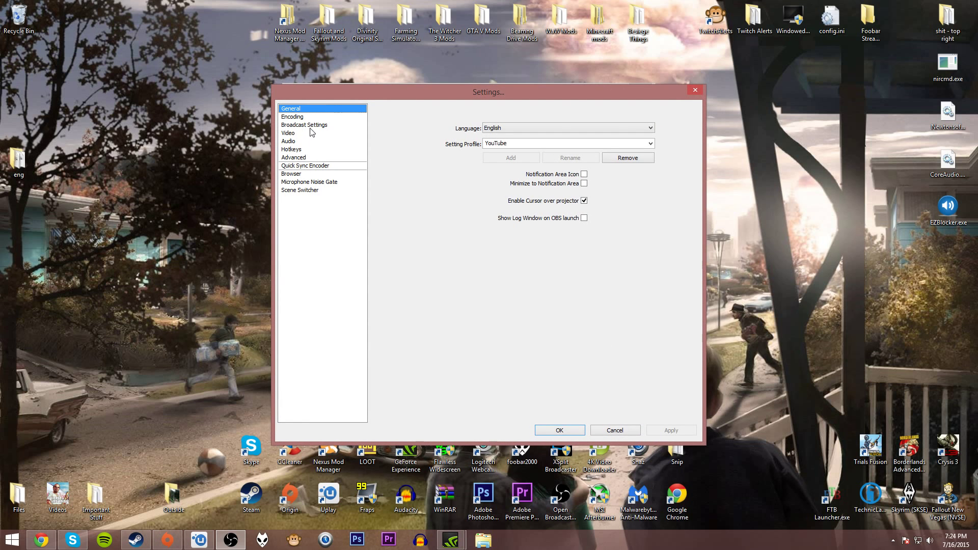
Step: Show the Encoding page with Nvidia NVENC, CBR on and 50000 kb/s max bitrate
{"action": "left_click", "coordinate": [291, 116]}
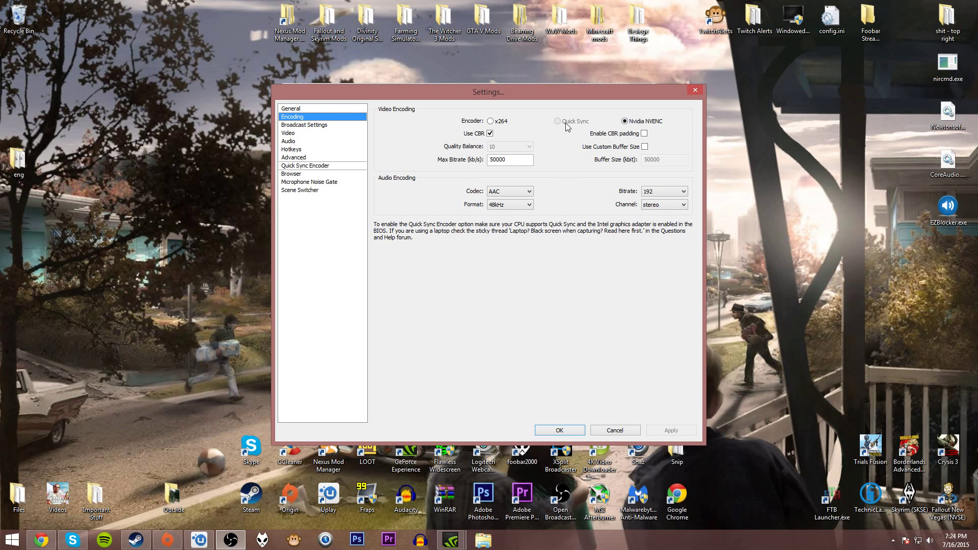
{"action": "mouse_move", "coordinate": [576, 124]}
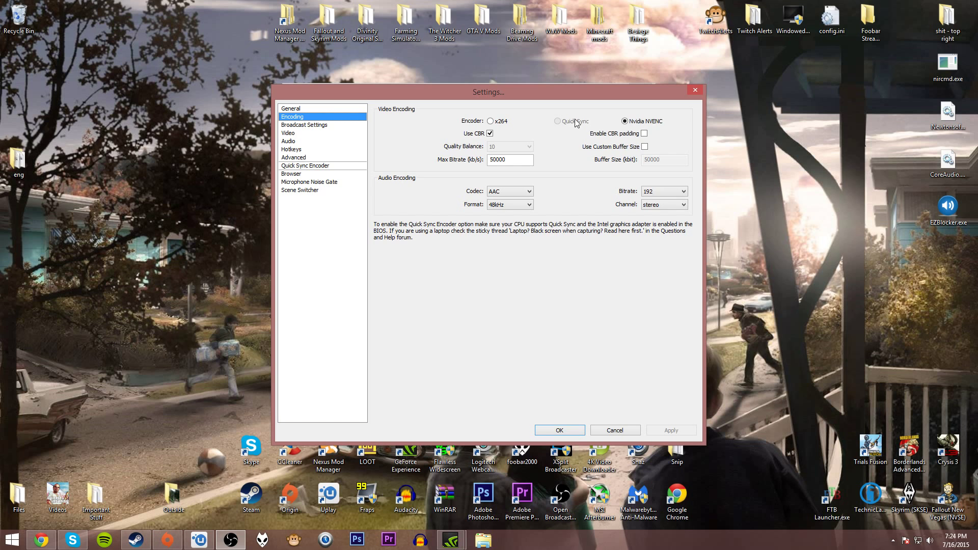
{"action": "mouse_move", "coordinate": [522, 137]}
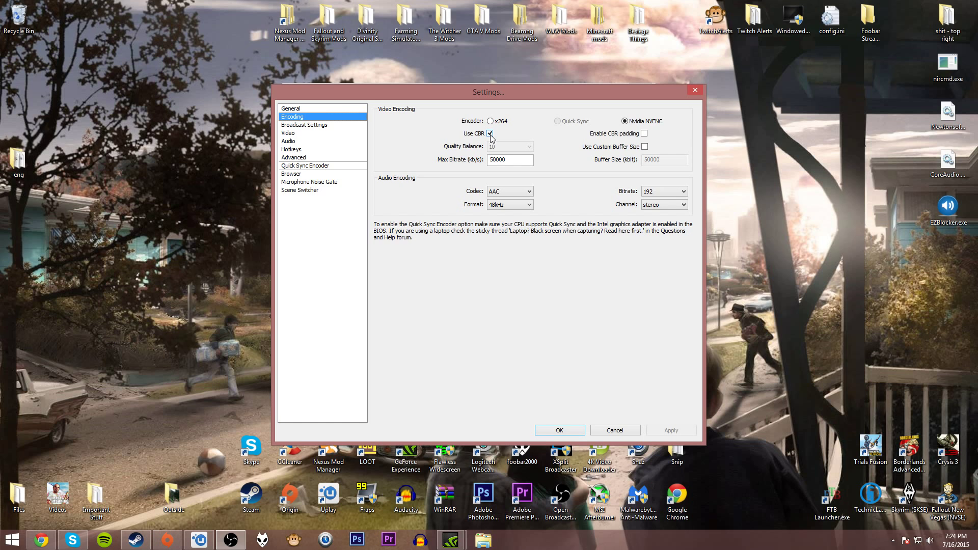
{"action": "mouse_move", "coordinate": [511, 158]}
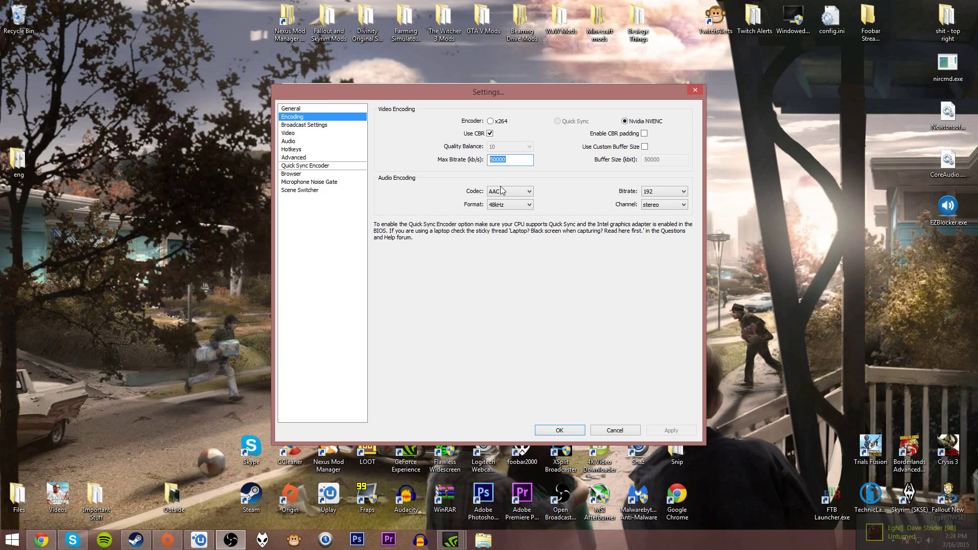
Step: Set audio encoding to AAC 48 kHz at 192 kb/s bitrate, stereo
{"action": "left_click", "coordinate": [528, 203]}
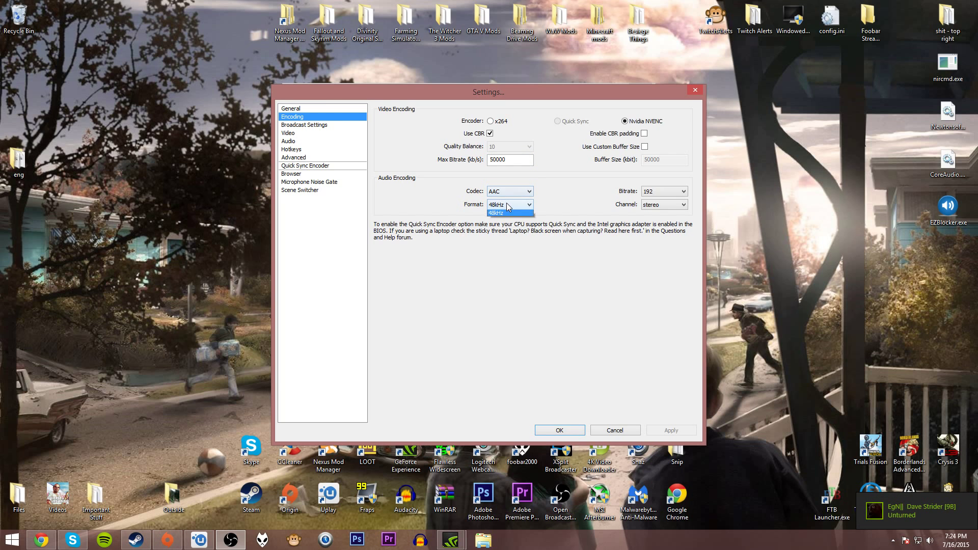
{"action": "left_click", "coordinate": [680, 191]}
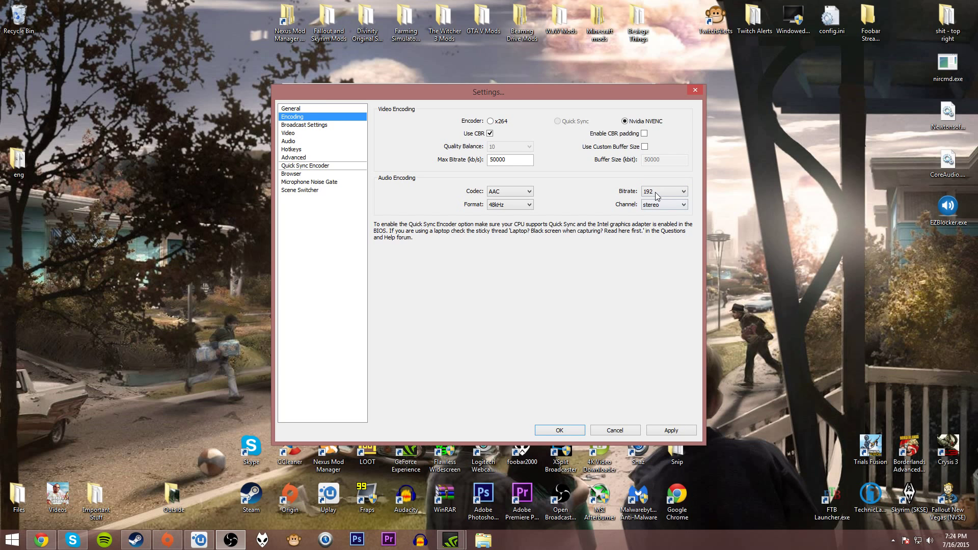
{"action": "left_click", "coordinate": [664, 191]}
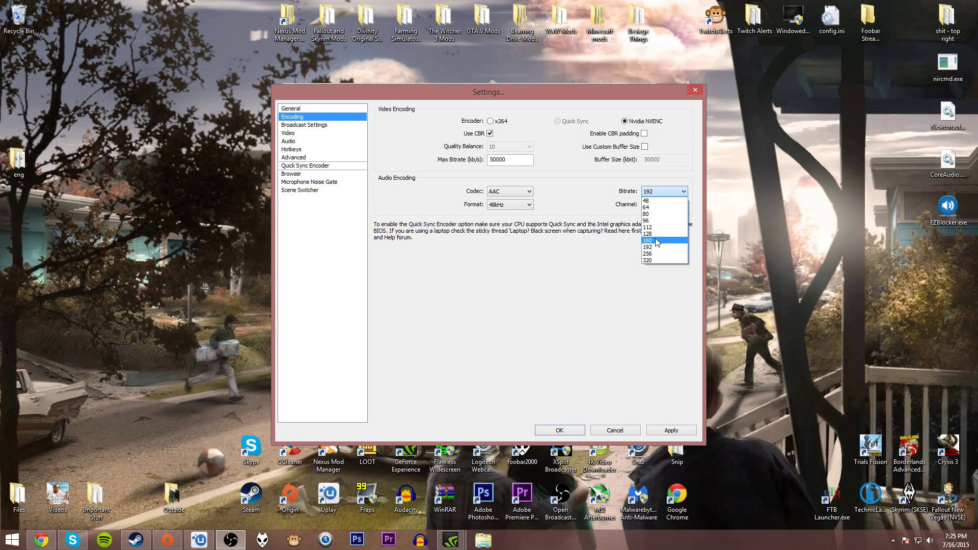
{"action": "mouse_move", "coordinate": [652, 201]}
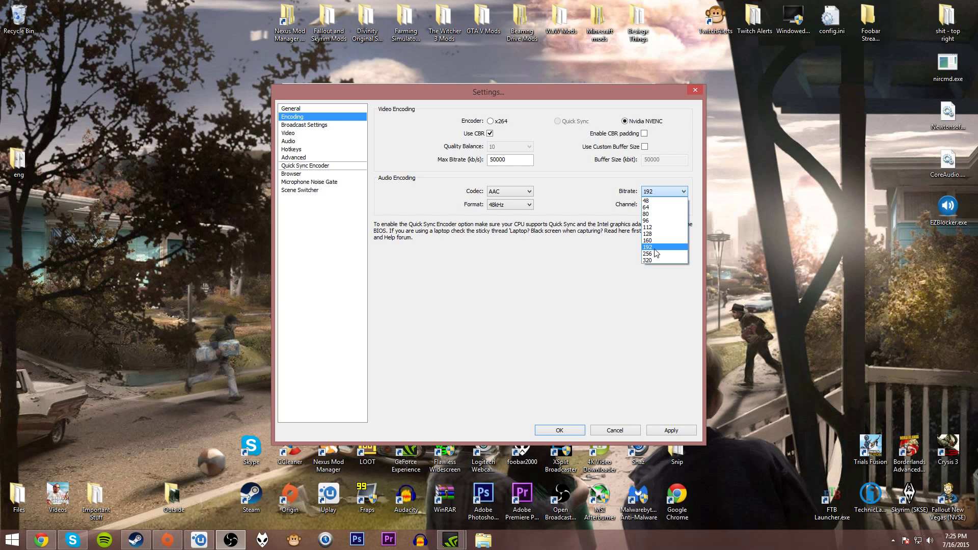
{"action": "left_click", "coordinate": [659, 247]}
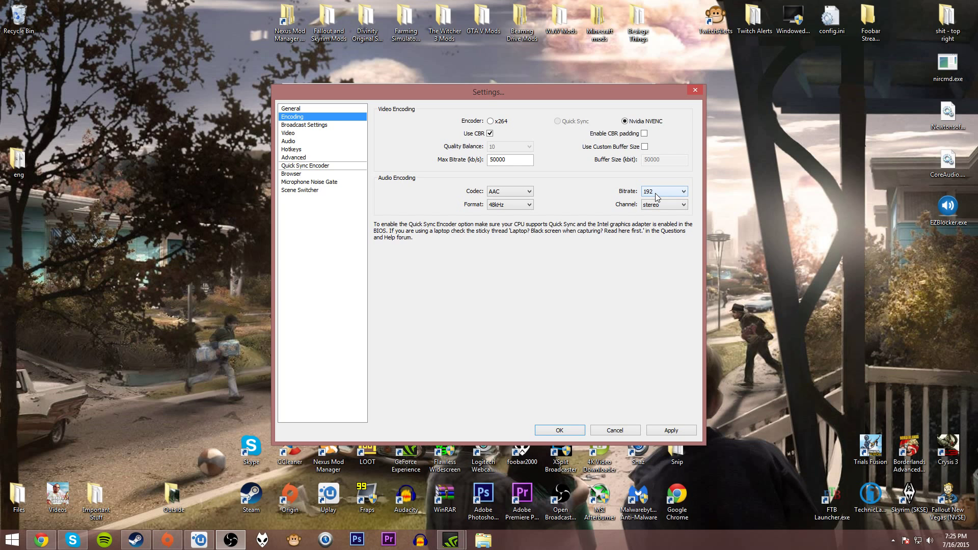
{"action": "mouse_move", "coordinate": [591, 192]}
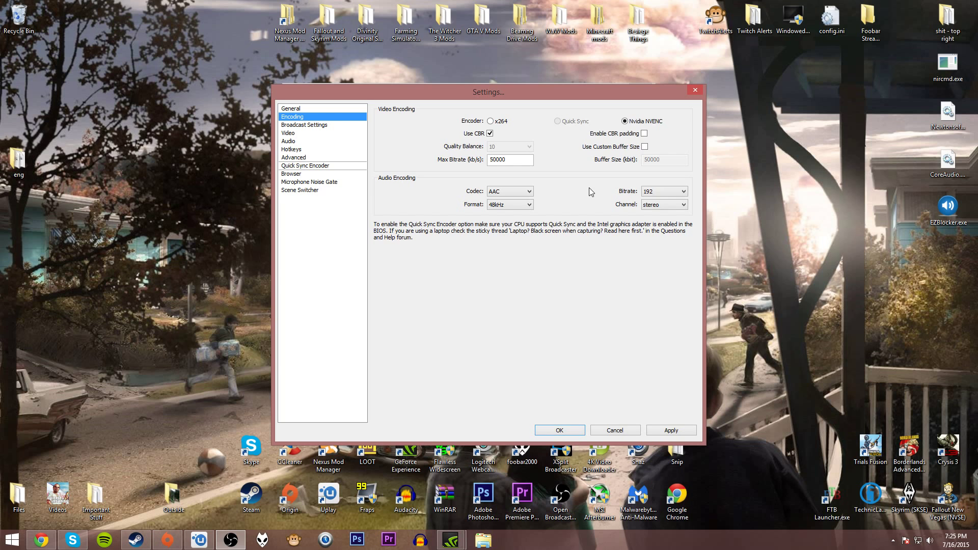
{"action": "mouse_move", "coordinate": [296, 126]}
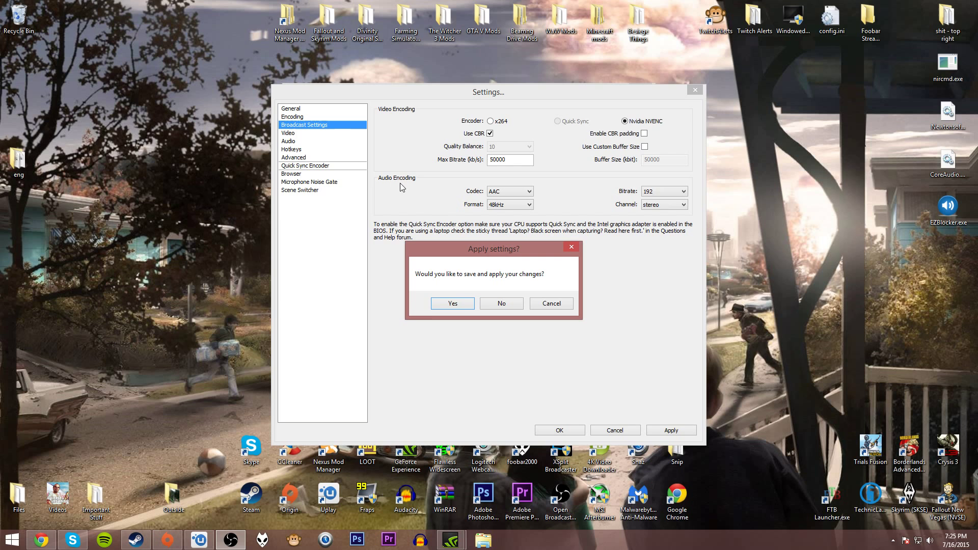
Step: Apply the encoding changes and review Broadcast Settings: File Output Only recording to an MP4 path
{"action": "left_click", "coordinate": [452, 304]}
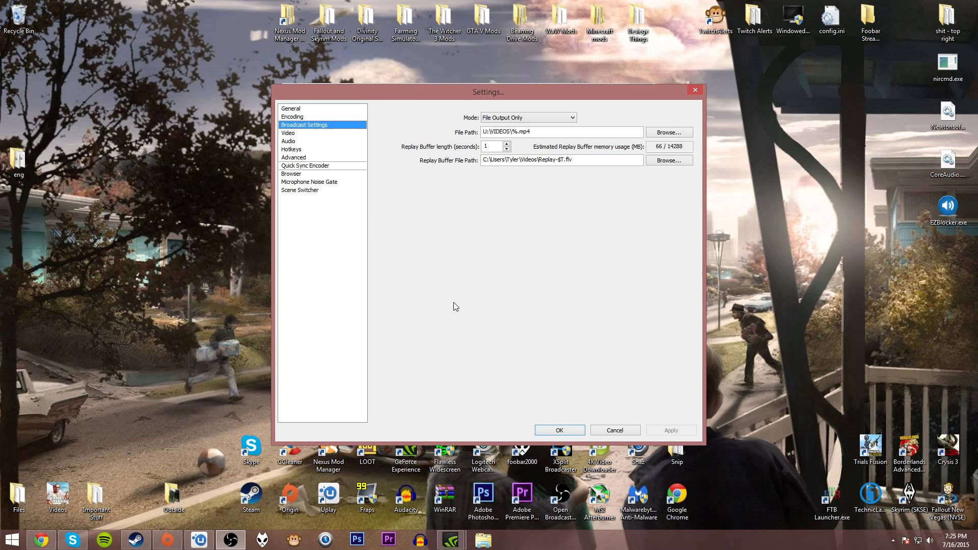
{"action": "mouse_move", "coordinate": [450, 116]}
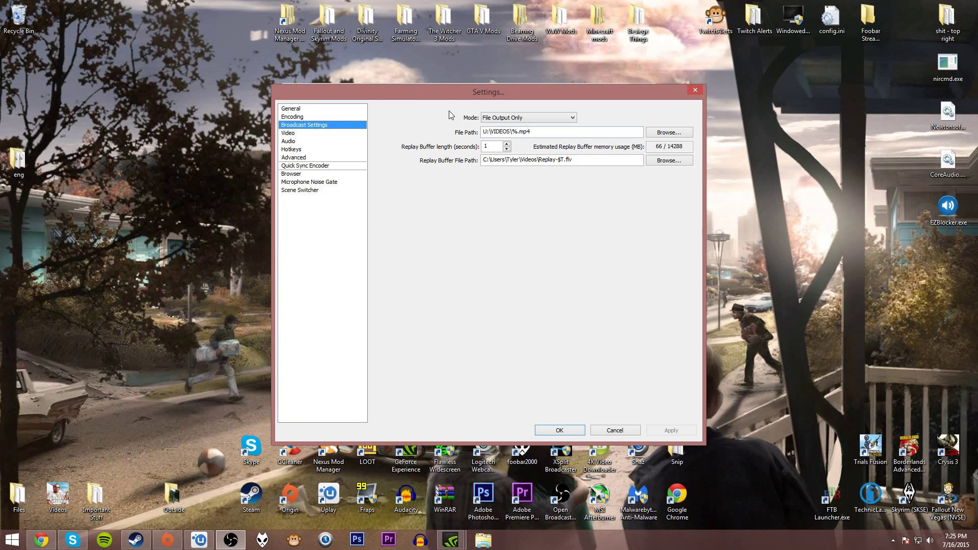
{"action": "mouse_move", "coordinate": [448, 120]}
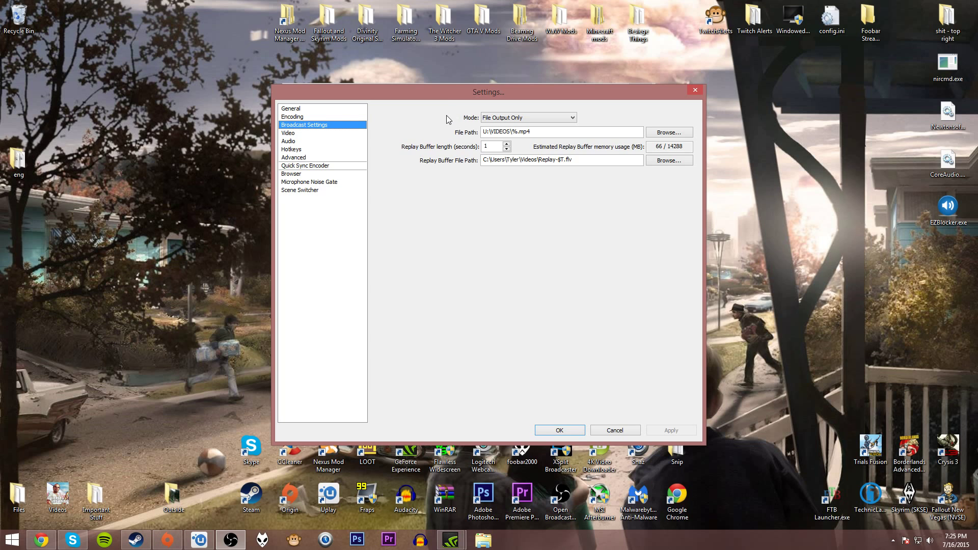
{"action": "mouse_move", "coordinate": [446, 126]}
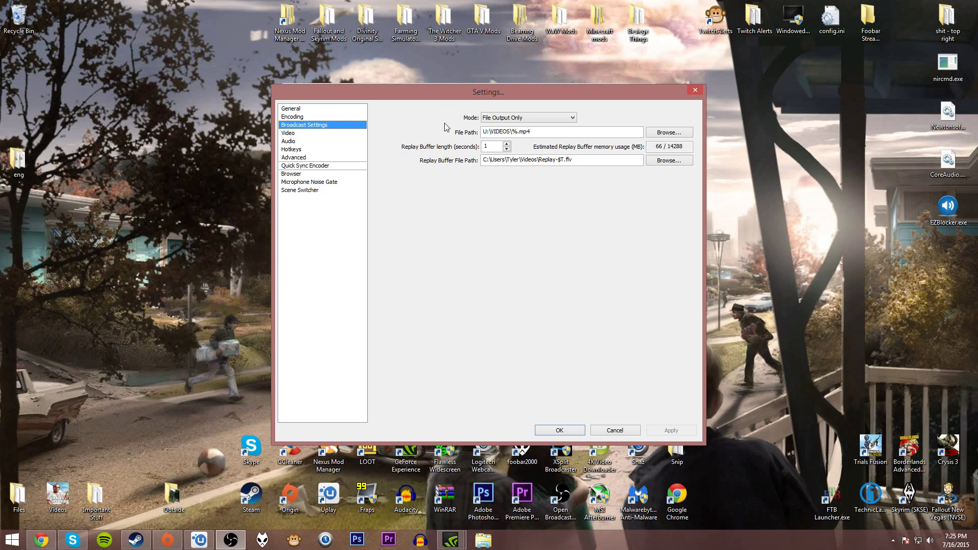
{"action": "left_click", "coordinate": [526, 131]}
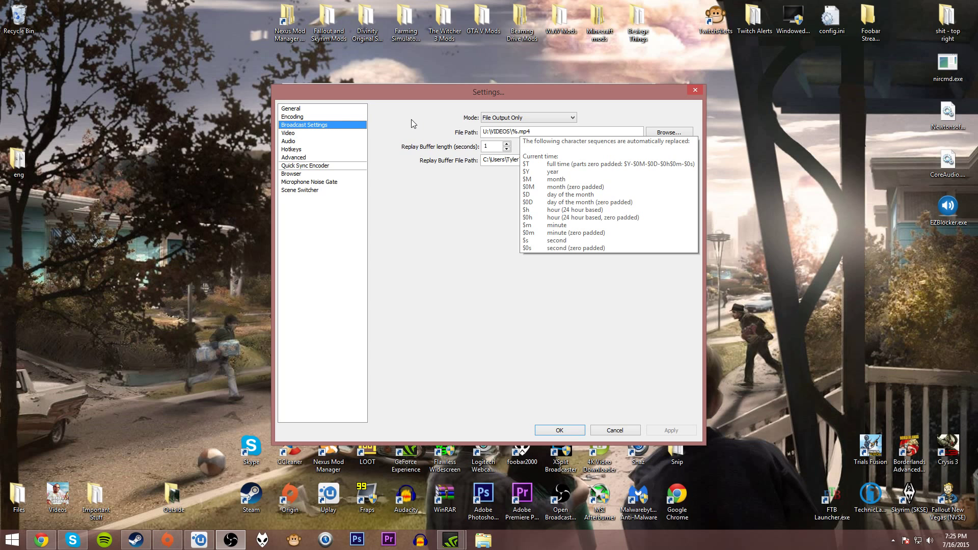
{"action": "mouse_move", "coordinate": [407, 122]}
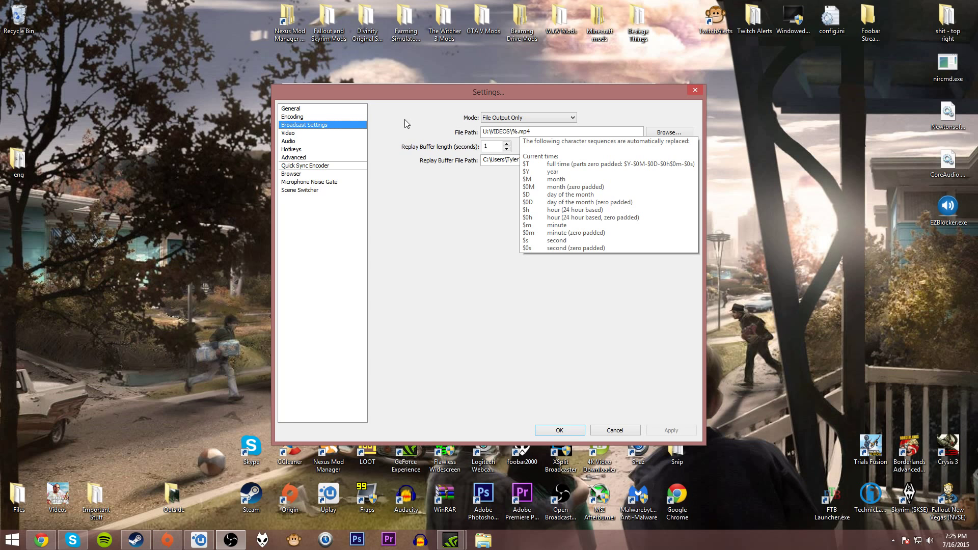
{"action": "mouse_move", "coordinate": [409, 128]}
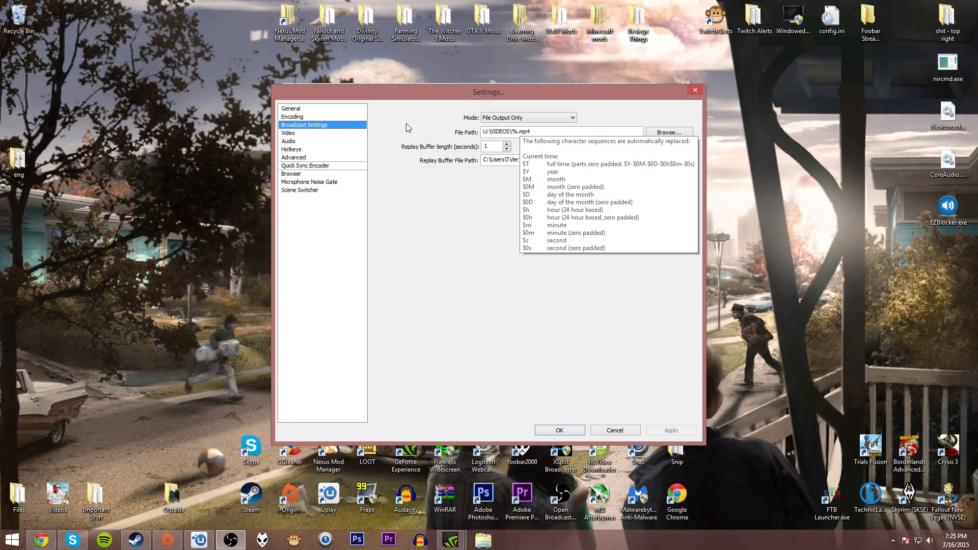
{"action": "mouse_move", "coordinate": [403, 127]}
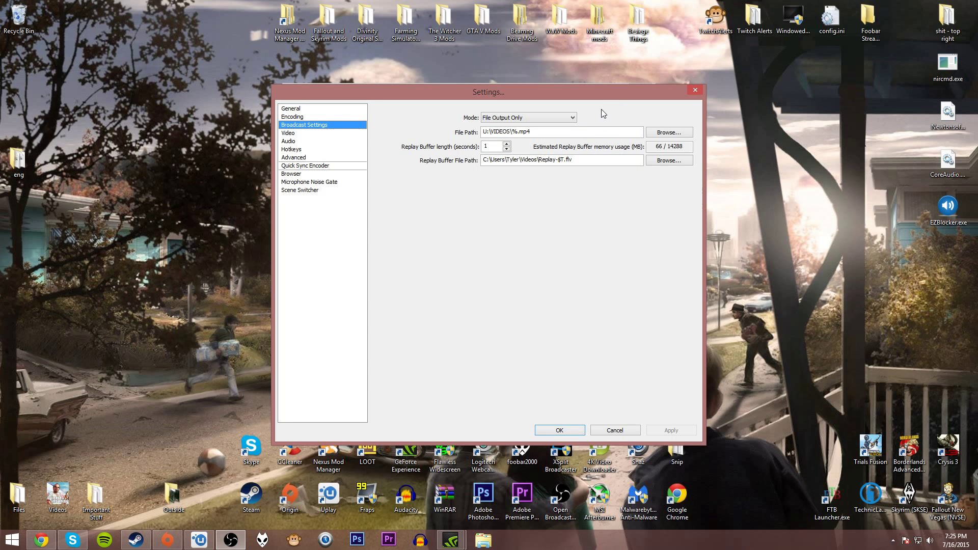
{"action": "mouse_move", "coordinate": [593, 112]}
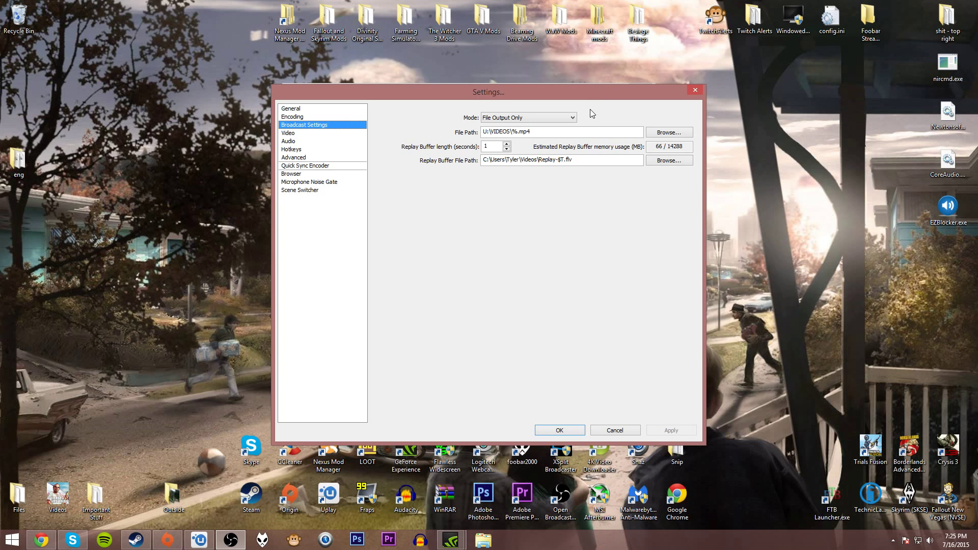
{"action": "mouse_move", "coordinate": [346, 122]}
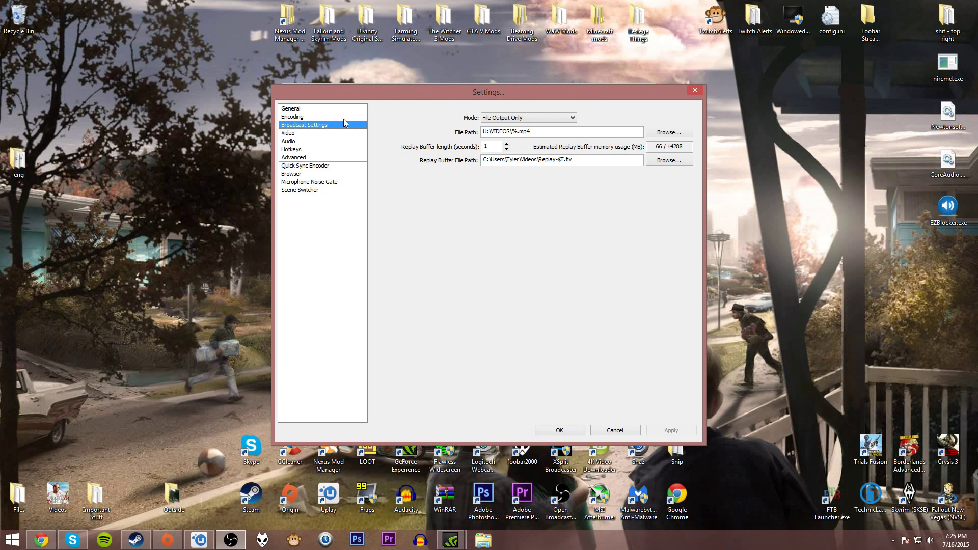
Step: Set video to custom 1920x1080 base resolution on the GTX 970, no downscale, 60 FPS
{"action": "left_click", "coordinate": [287, 132]}
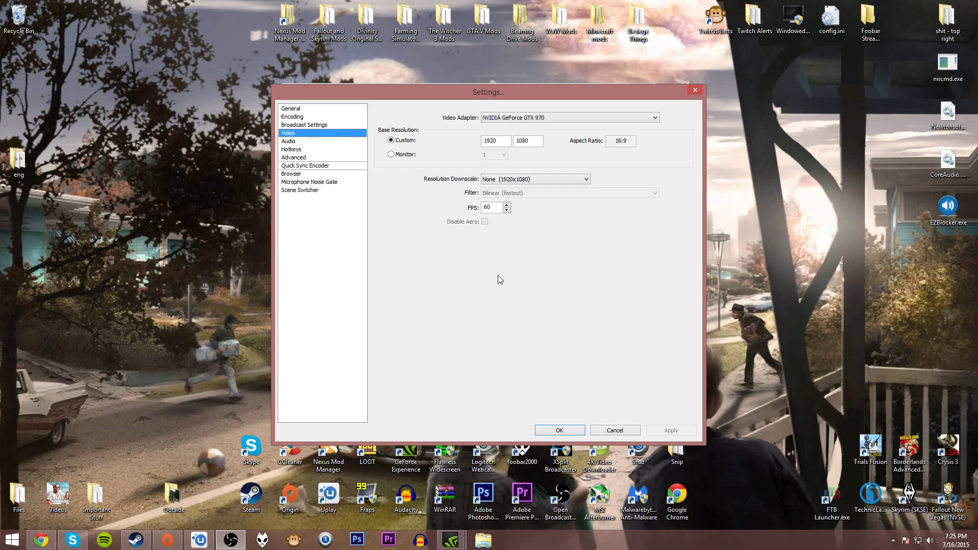
{"action": "mouse_move", "coordinate": [502, 258]}
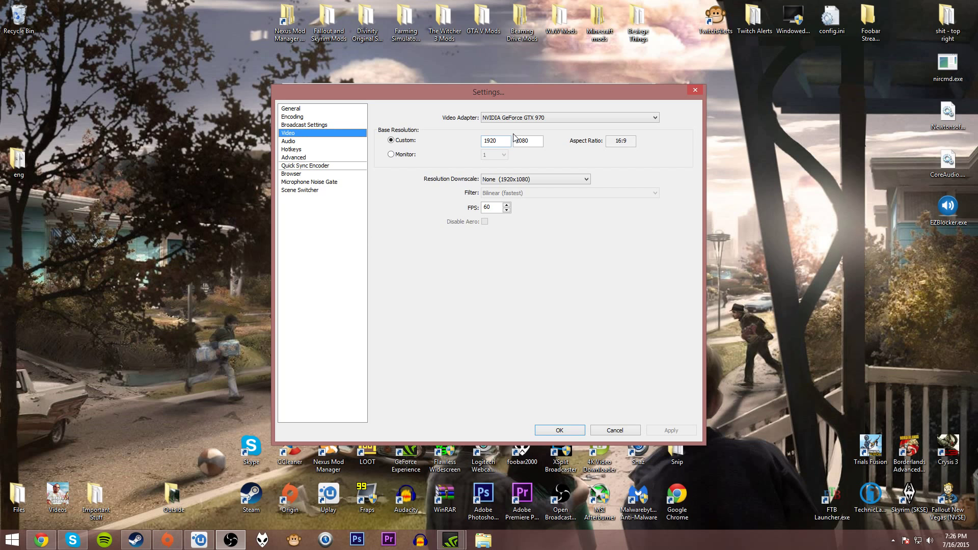
{"action": "triple_click", "coordinate": [528, 141]}
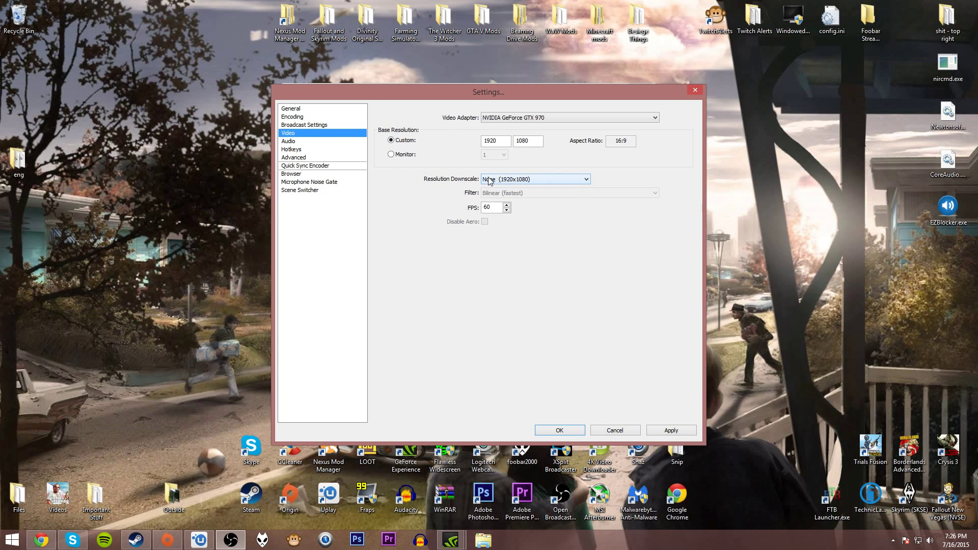
{"action": "mouse_move", "coordinate": [500, 182]}
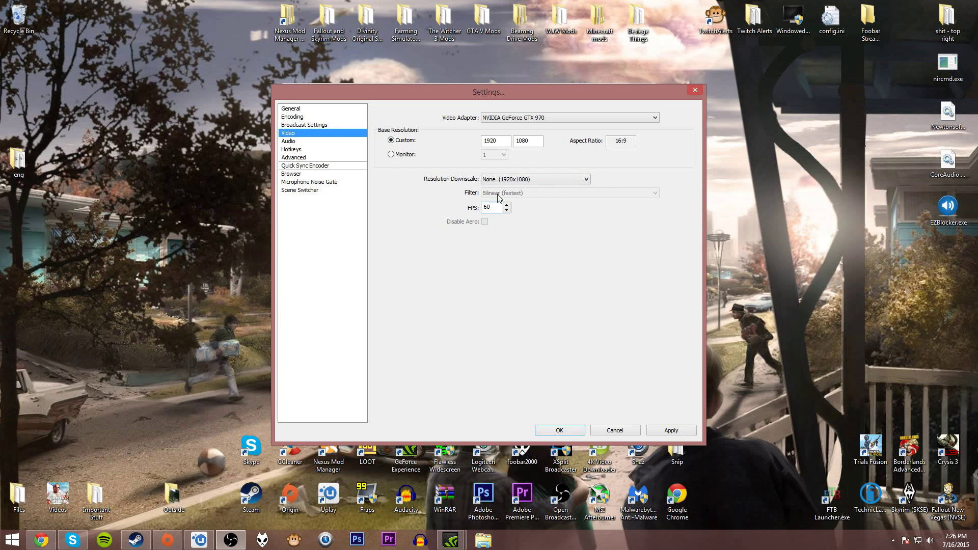
{"action": "mouse_move", "coordinate": [460, 199]}
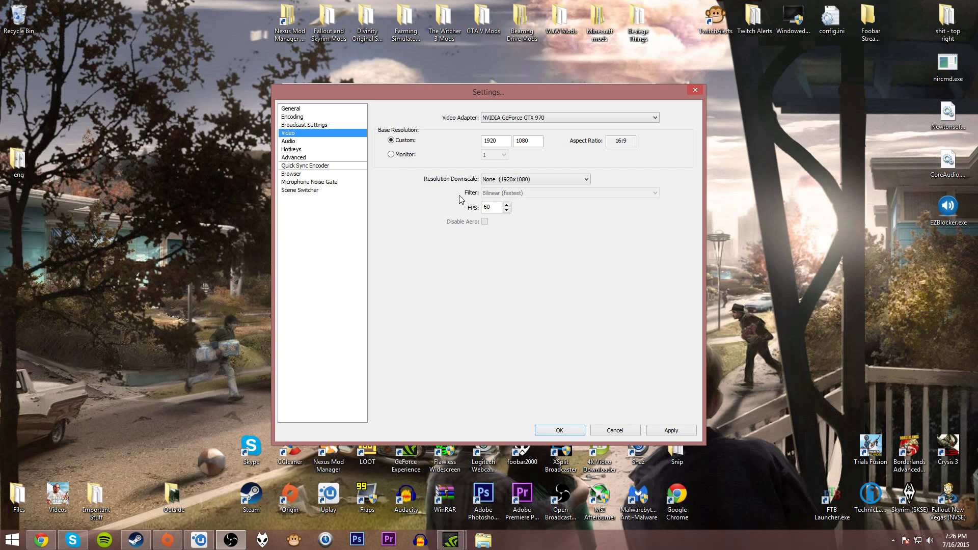
{"action": "mouse_move", "coordinate": [441, 216]}
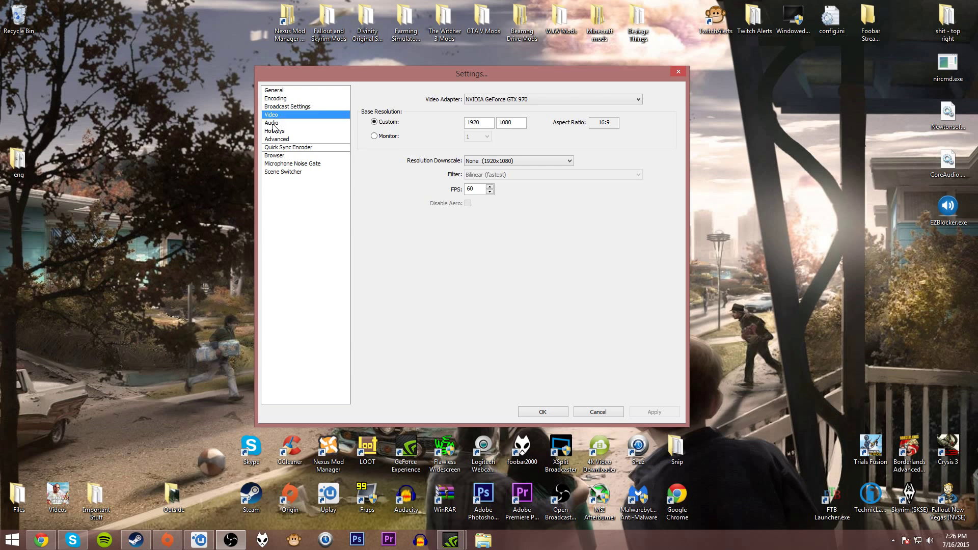
Step: Show the audio devices: Logitech G35 headset as desktop audio, USB audio codec microphone
{"action": "left_click", "coordinate": [271, 122]}
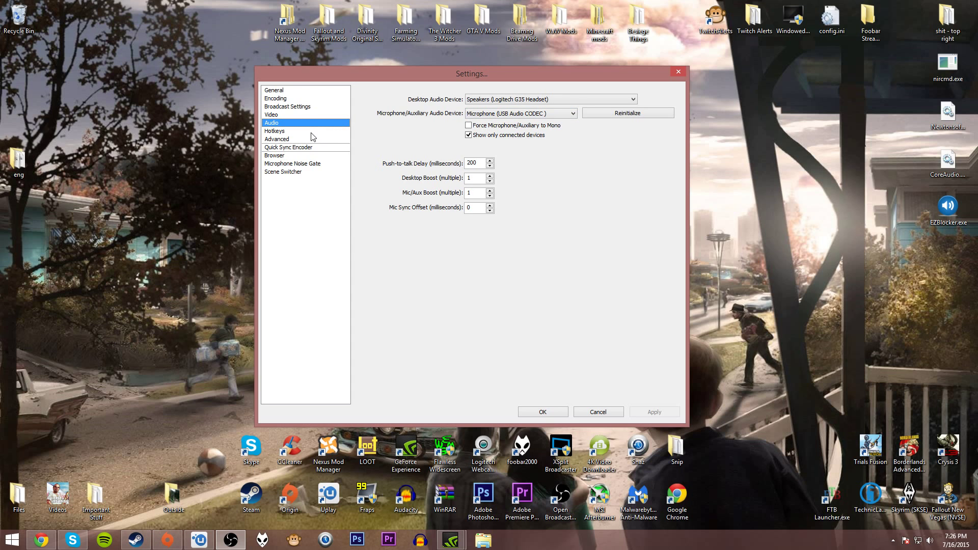
Step: Review the Num + start/stop recording hotkeys, then move to the Advanced settings
{"action": "left_click", "coordinate": [275, 131]}
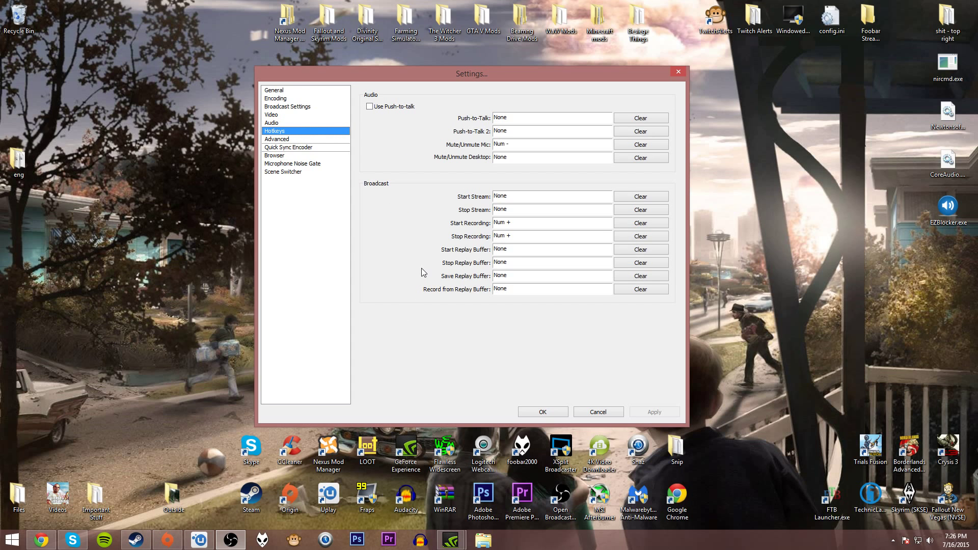
{"action": "mouse_move", "coordinate": [497, 160]}
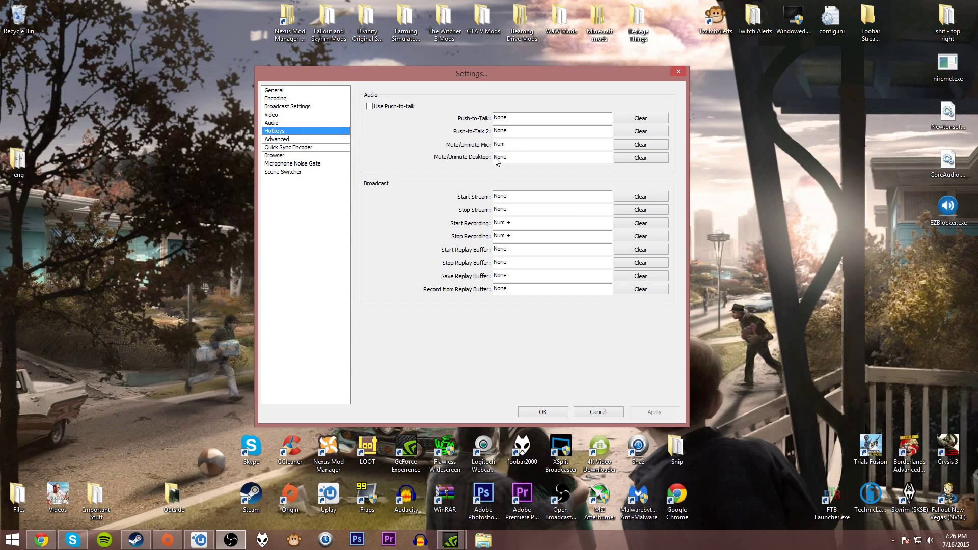
{"action": "mouse_move", "coordinate": [407, 170]}
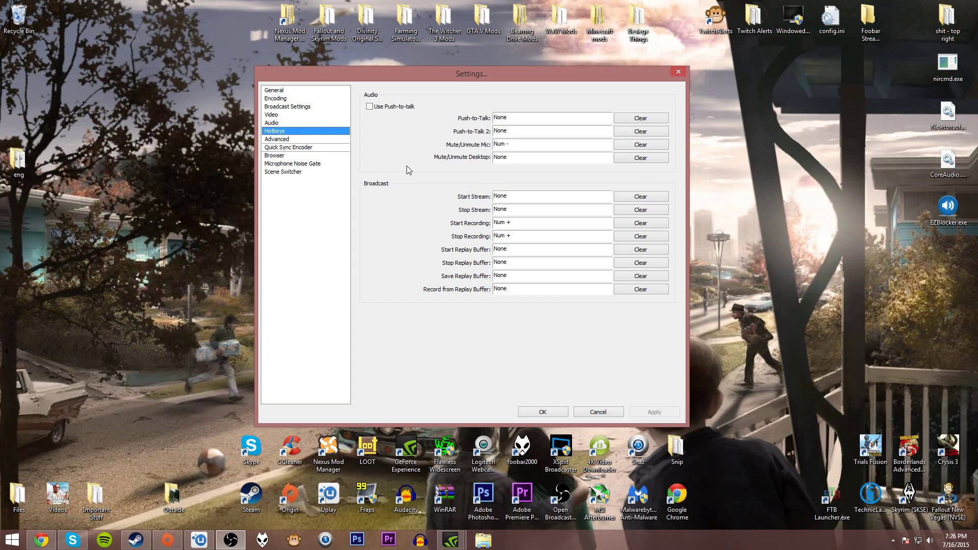
{"action": "mouse_move", "coordinate": [497, 212]}
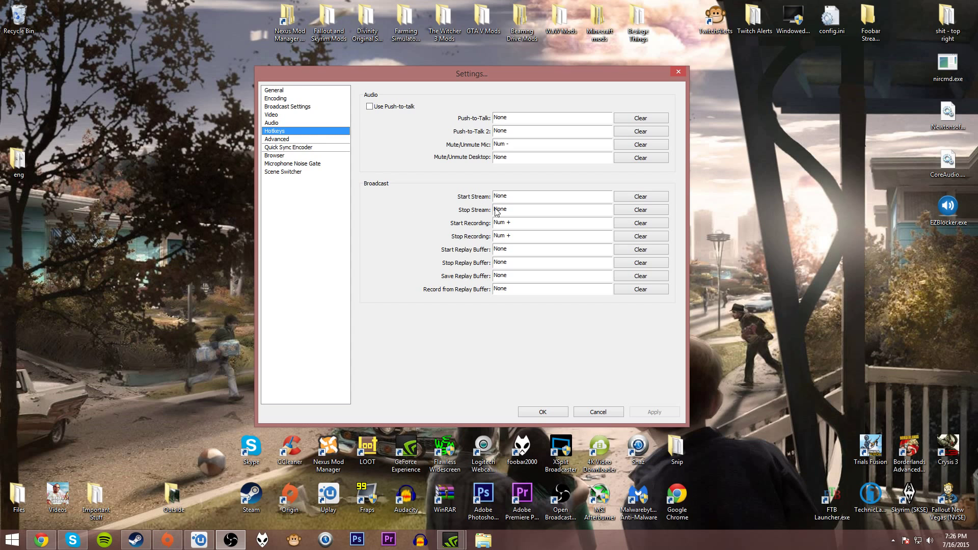
{"action": "mouse_move", "coordinate": [470, 229]}
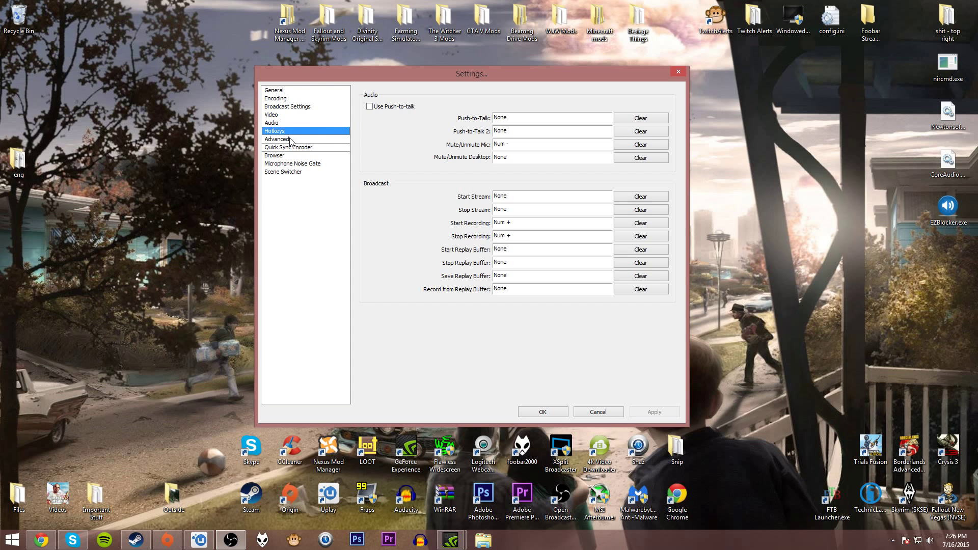
{"action": "mouse_move", "coordinate": [304, 124]}
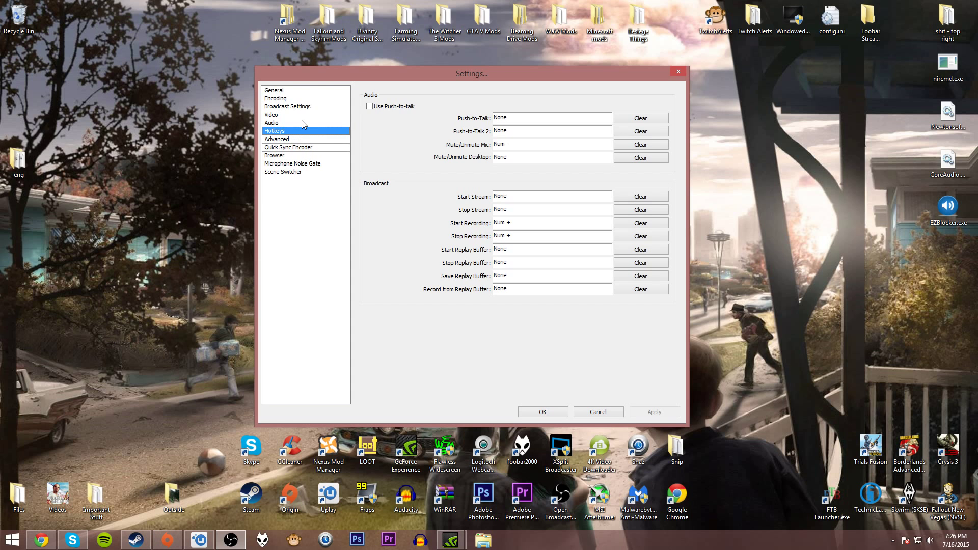
{"action": "mouse_move", "coordinate": [361, 165]}
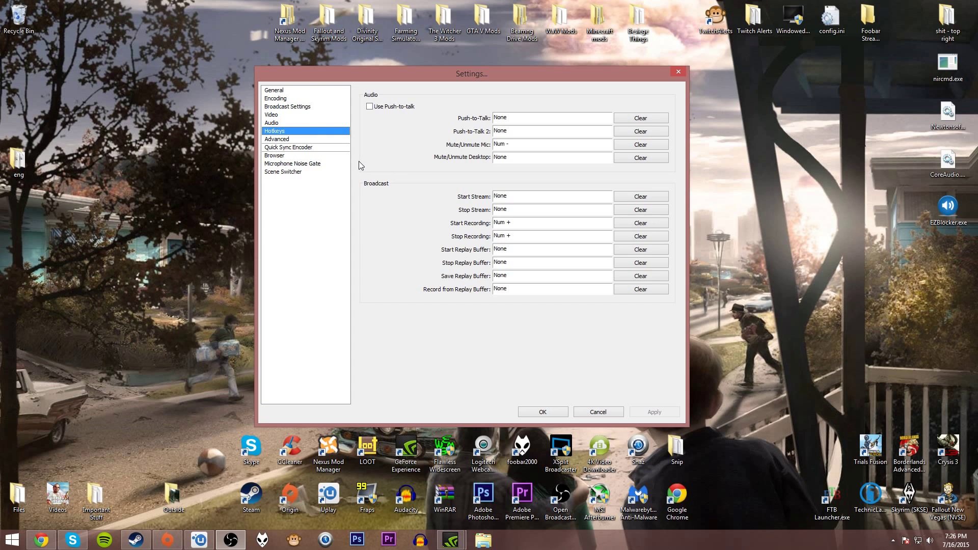
{"action": "mouse_move", "coordinate": [353, 138]}
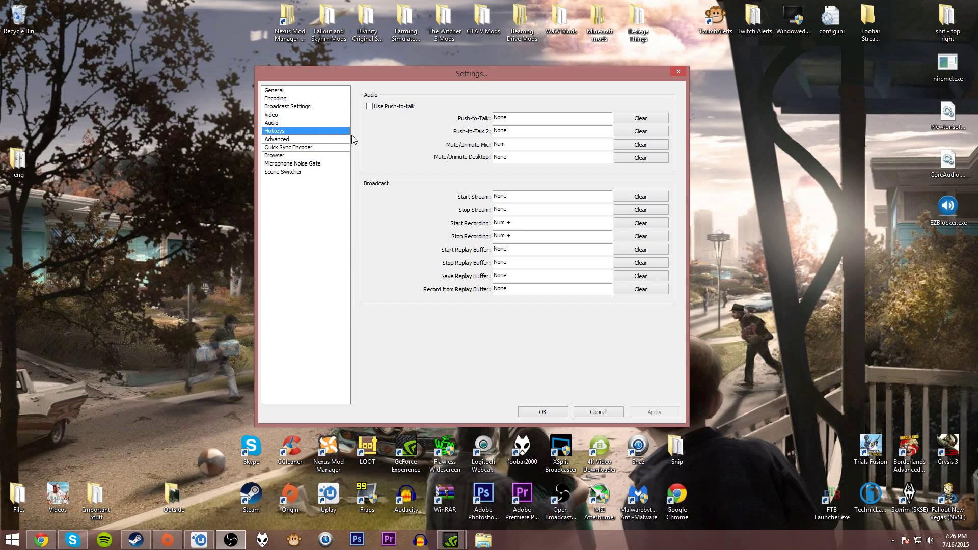
{"action": "mouse_move", "coordinate": [361, 145]}
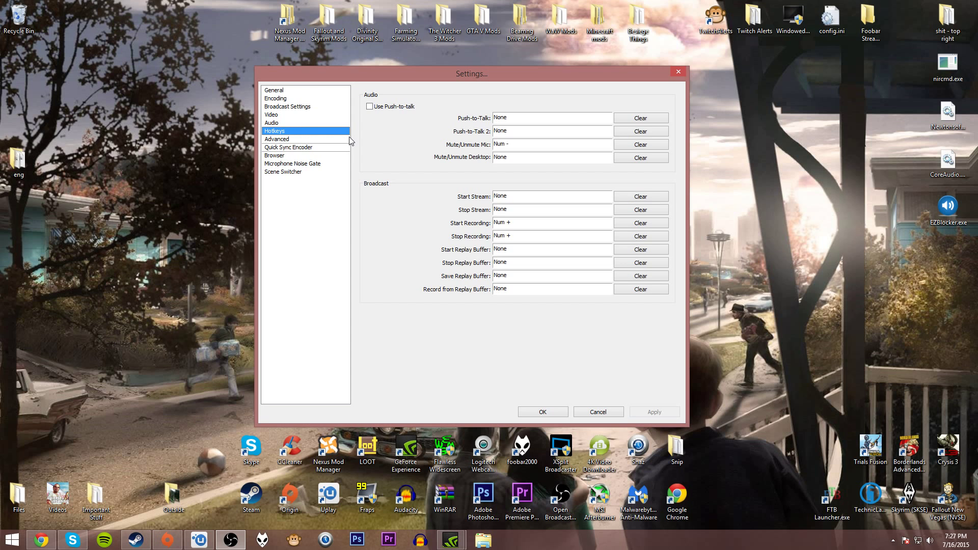
{"action": "left_click", "coordinate": [276, 139]}
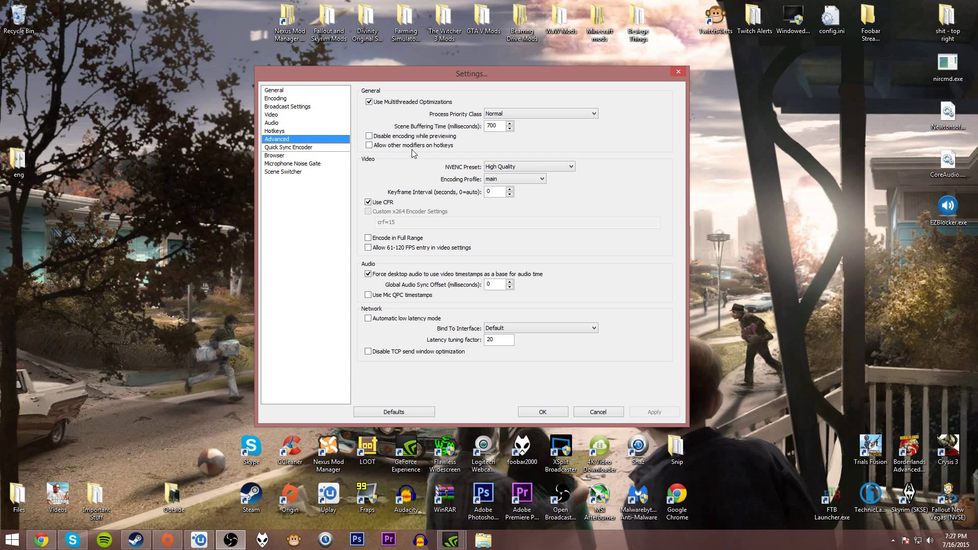
{"action": "mouse_move", "coordinate": [414, 173]}
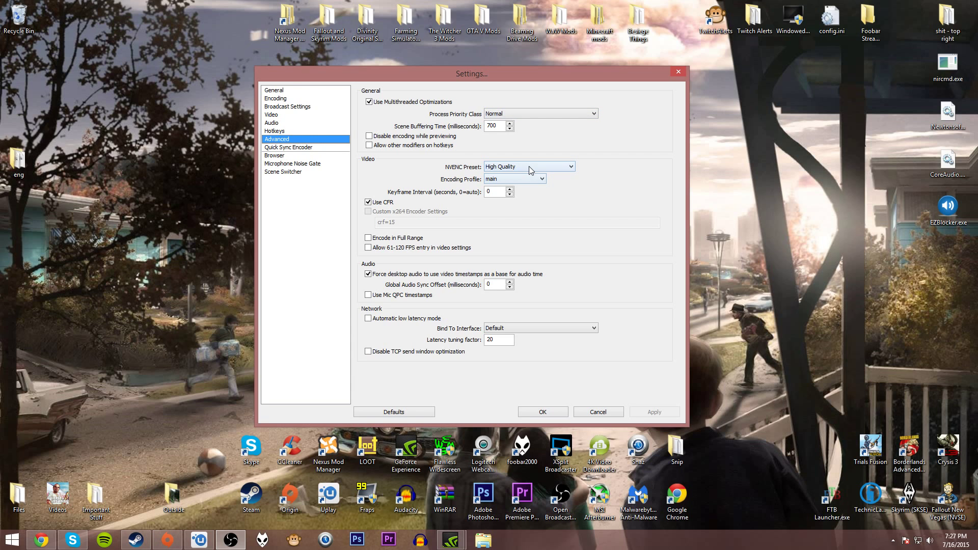
Step: Review the NVENC preset list, keeping High Quality selected
{"action": "left_click", "coordinate": [529, 166]}
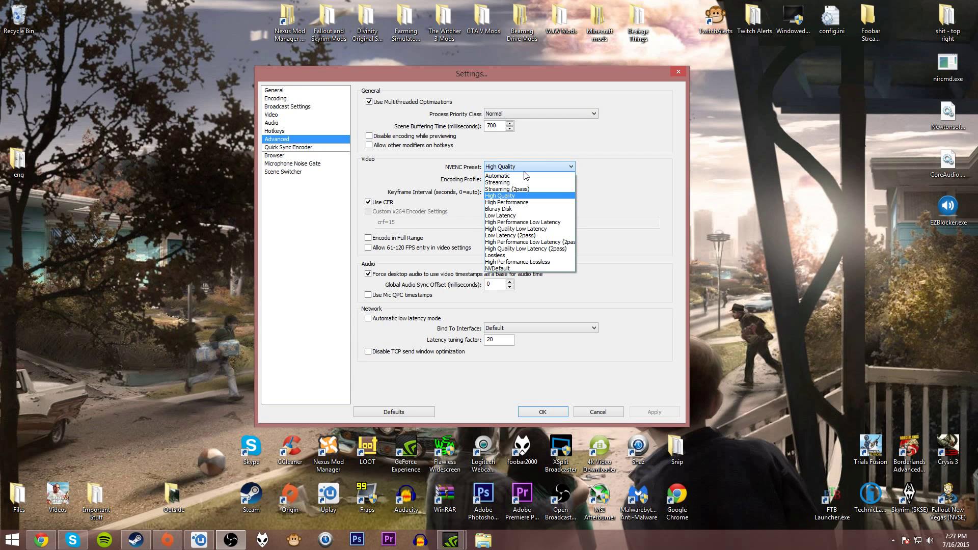
{"action": "mouse_move", "coordinate": [519, 202]}
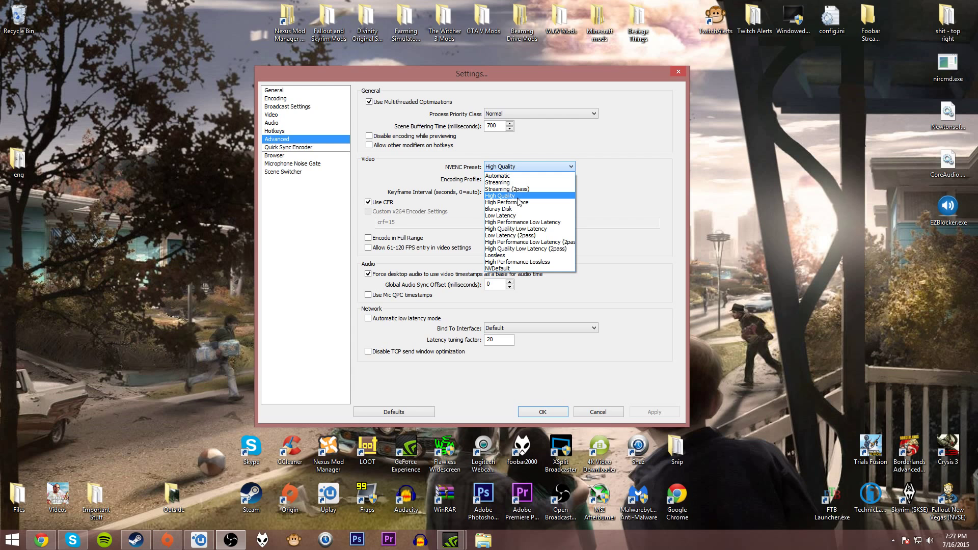
{"action": "mouse_move", "coordinate": [515, 200]}
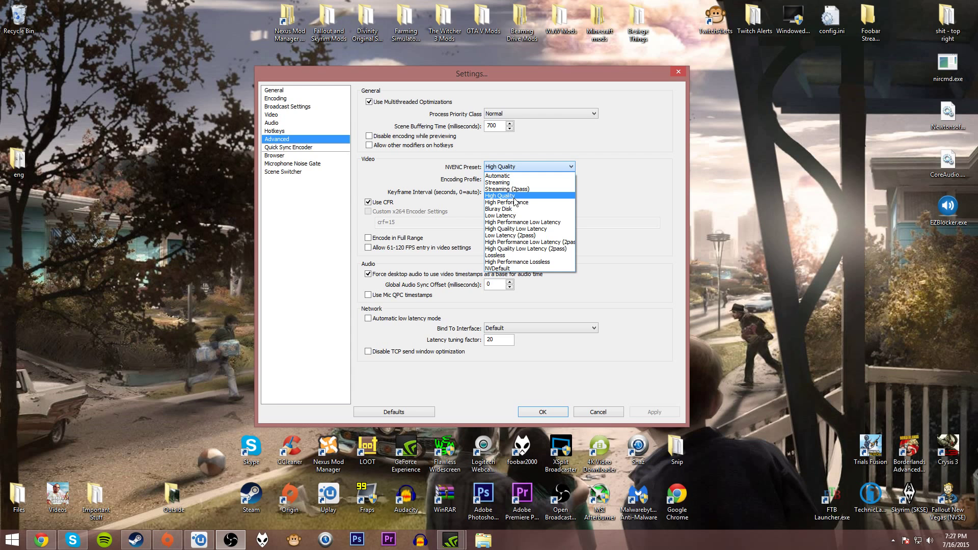
{"action": "mouse_move", "coordinate": [510, 197]}
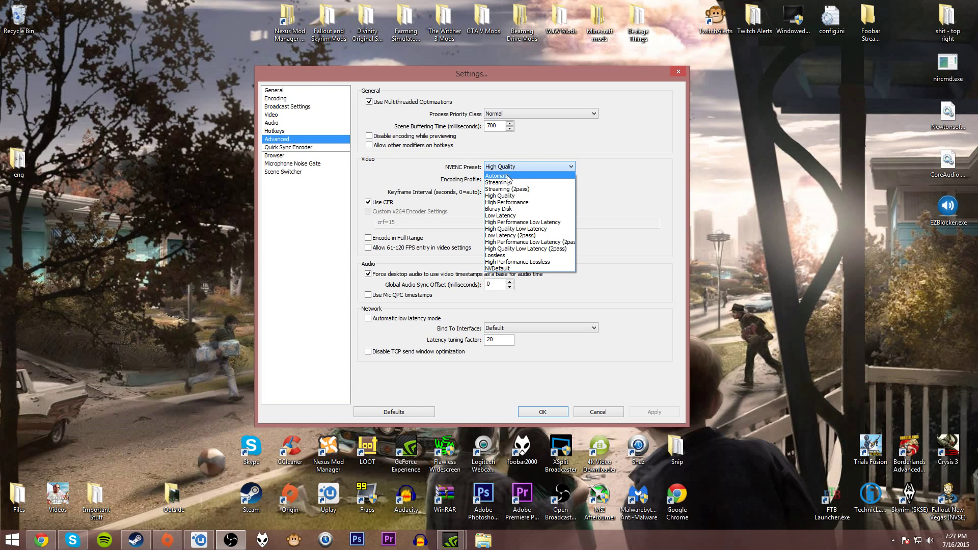
{"action": "mouse_move", "coordinate": [511, 202]}
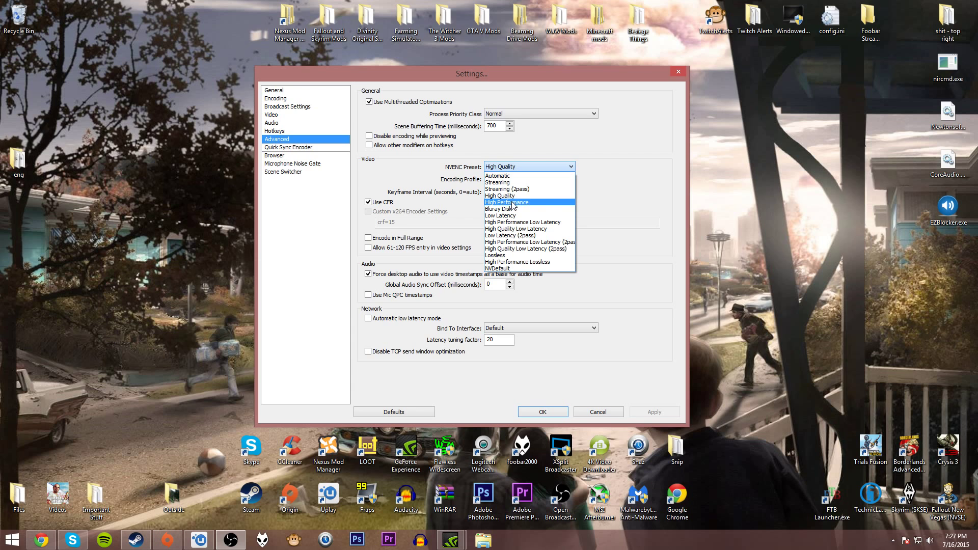
{"action": "mouse_move", "coordinate": [511, 211]}
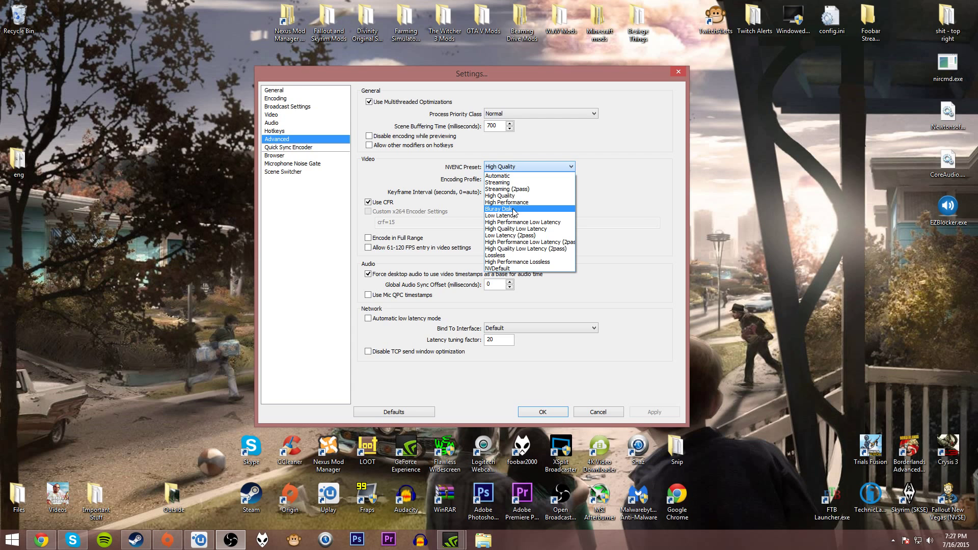
{"action": "mouse_move", "coordinate": [514, 215]}
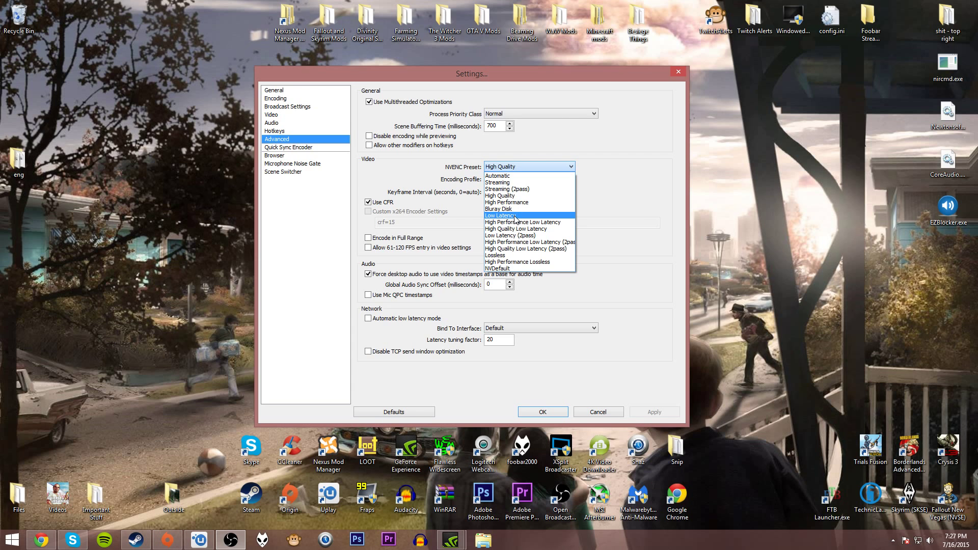
{"action": "mouse_move", "coordinate": [525, 262]}
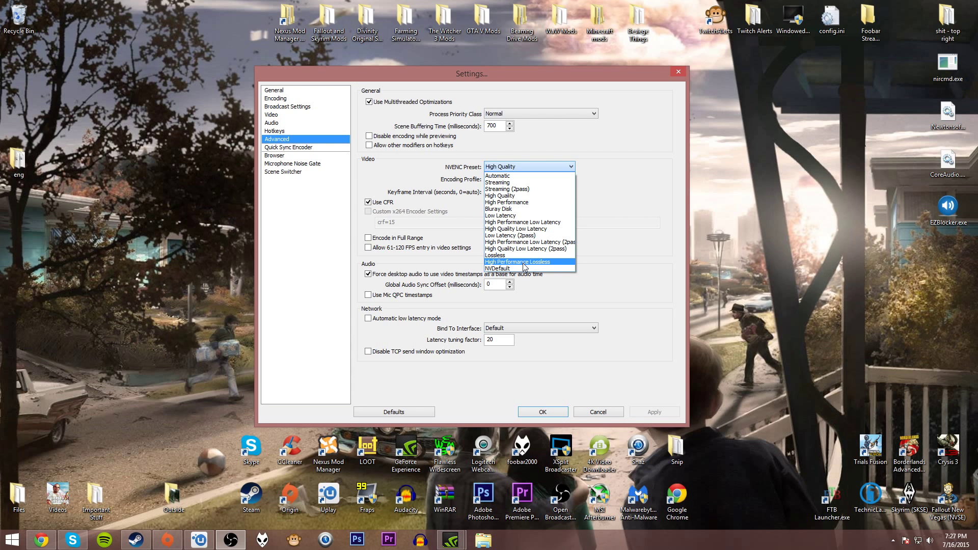
{"action": "mouse_move", "coordinate": [512, 258]}
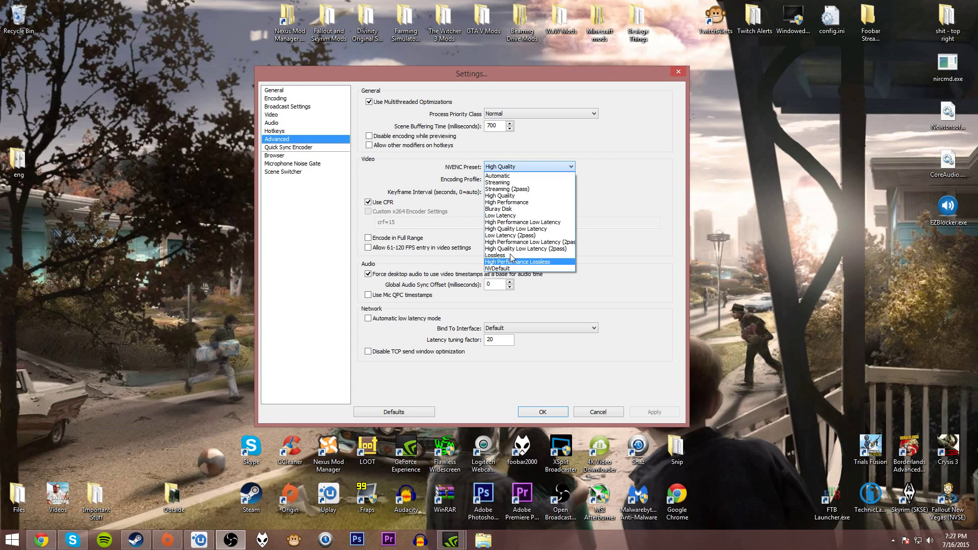
{"action": "mouse_move", "coordinate": [519, 190]}
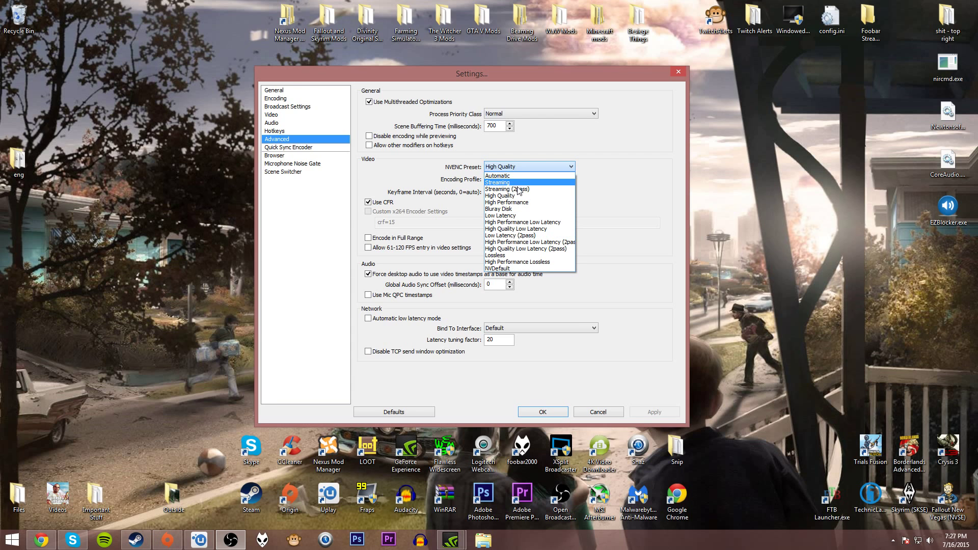
{"action": "mouse_move", "coordinate": [516, 196]}
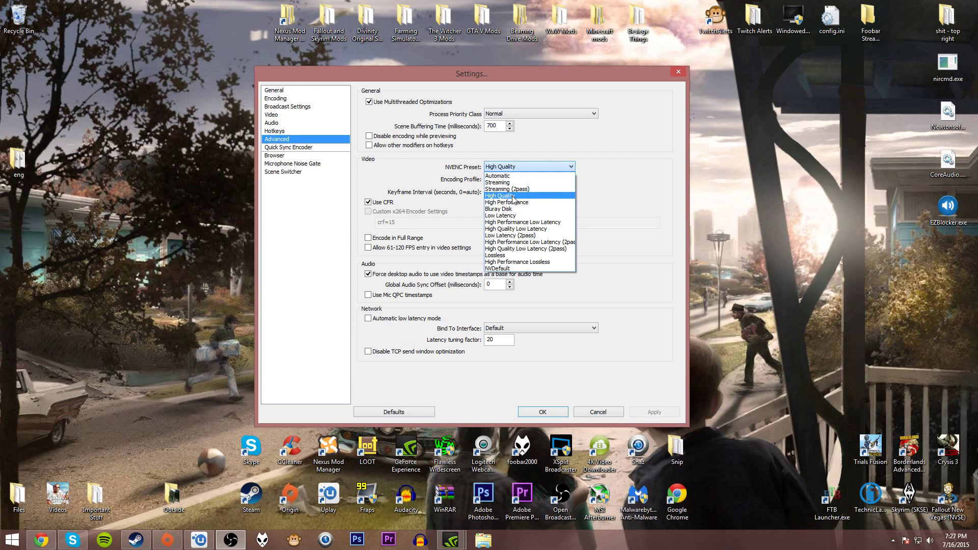
{"action": "mouse_move", "coordinate": [511, 201]}
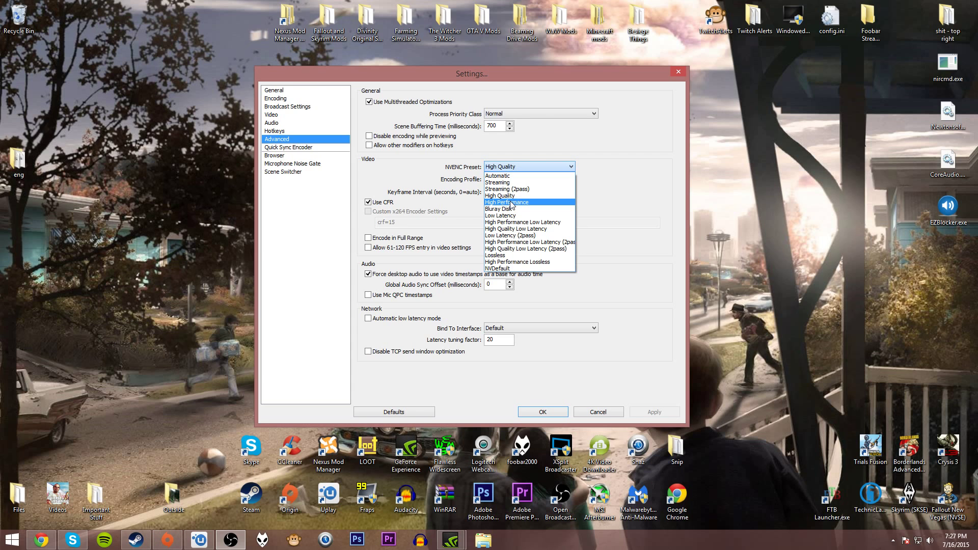
{"action": "mouse_move", "coordinate": [499, 195]}
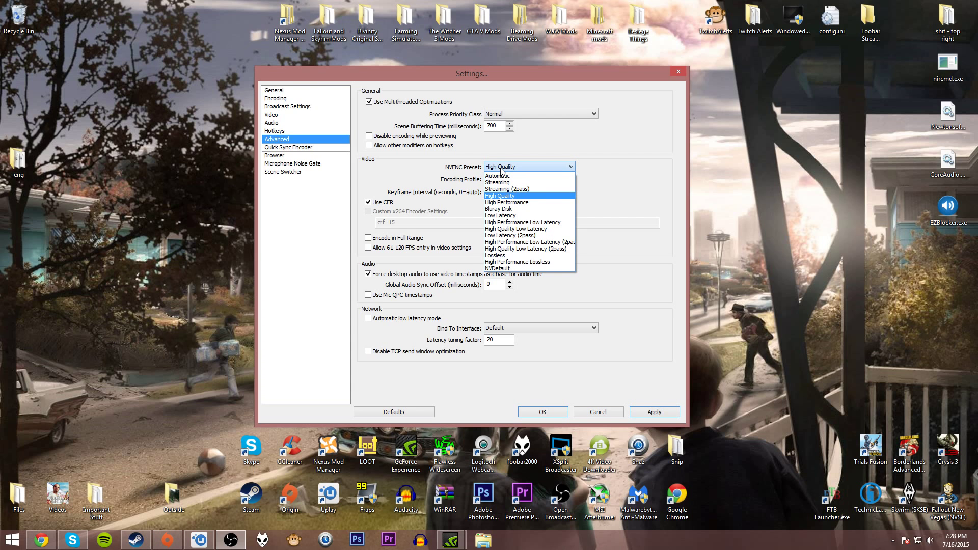
{"action": "mouse_move", "coordinate": [511, 202]}
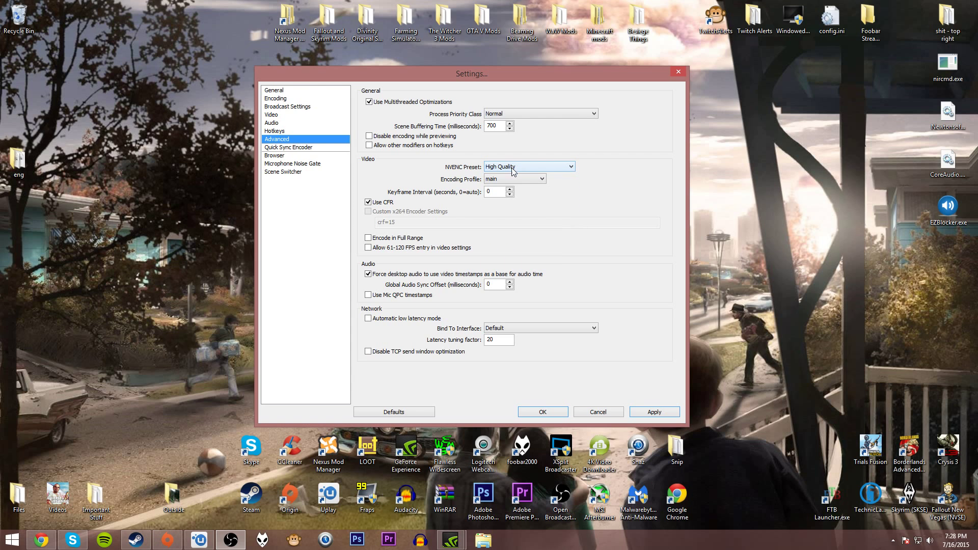
Step: Keep the main encoding profile with CFR enabled and apply the advanced settings
{"action": "left_click", "coordinate": [514, 178]}
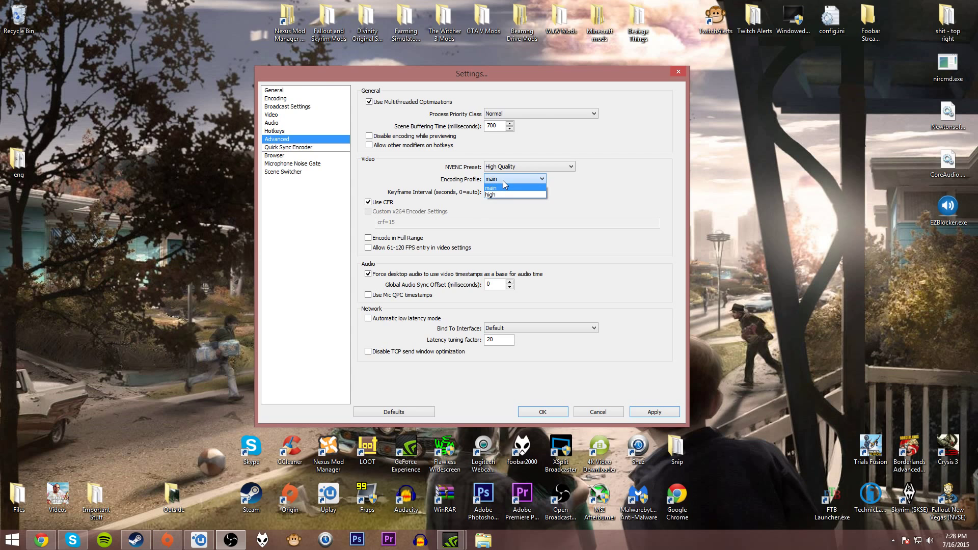
{"action": "mouse_move", "coordinate": [496, 195]}
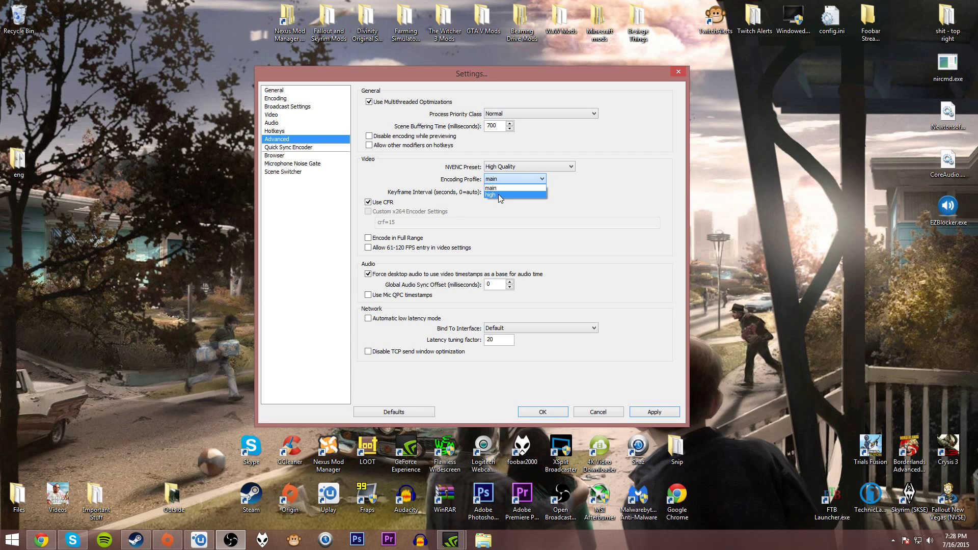
{"action": "left_click", "coordinate": [514, 178]}
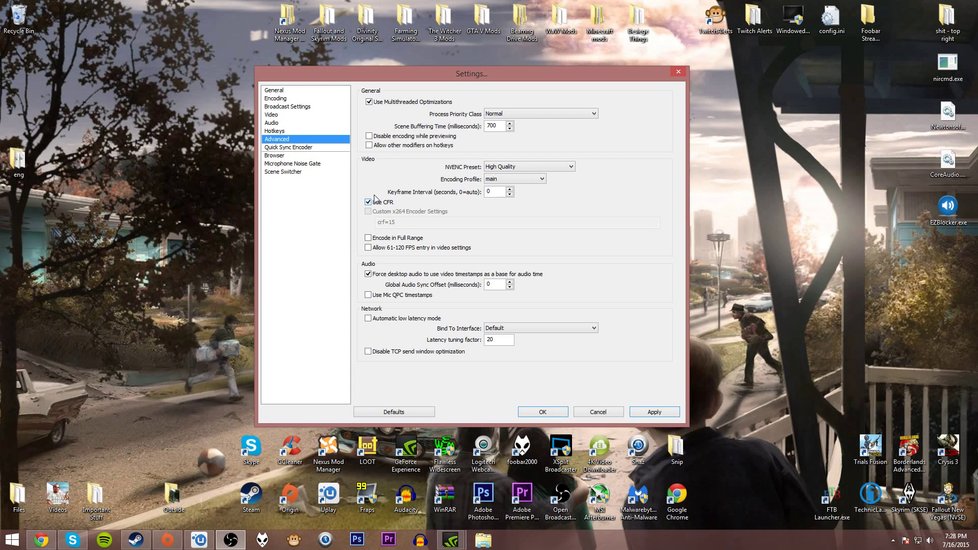
{"action": "mouse_move", "coordinate": [360, 189]}
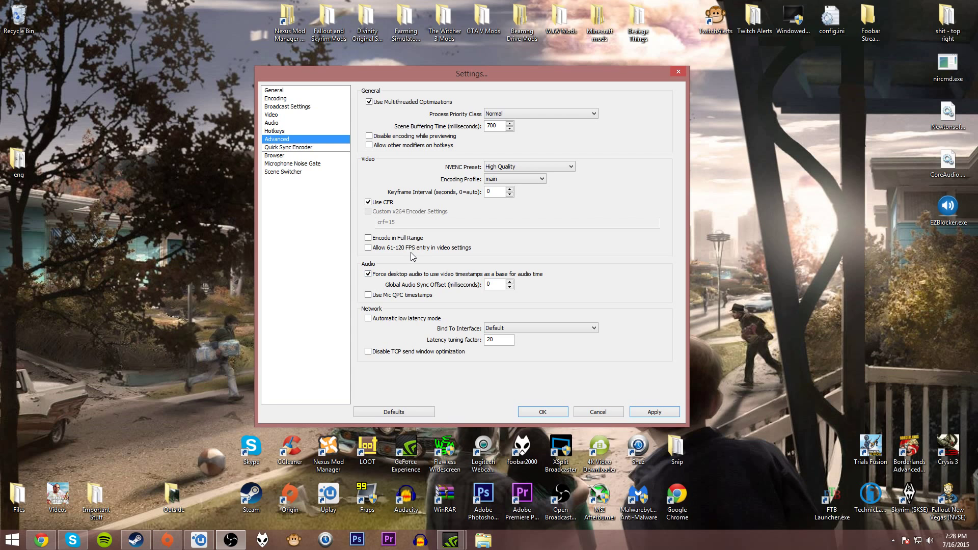
{"action": "mouse_move", "coordinate": [417, 258]}
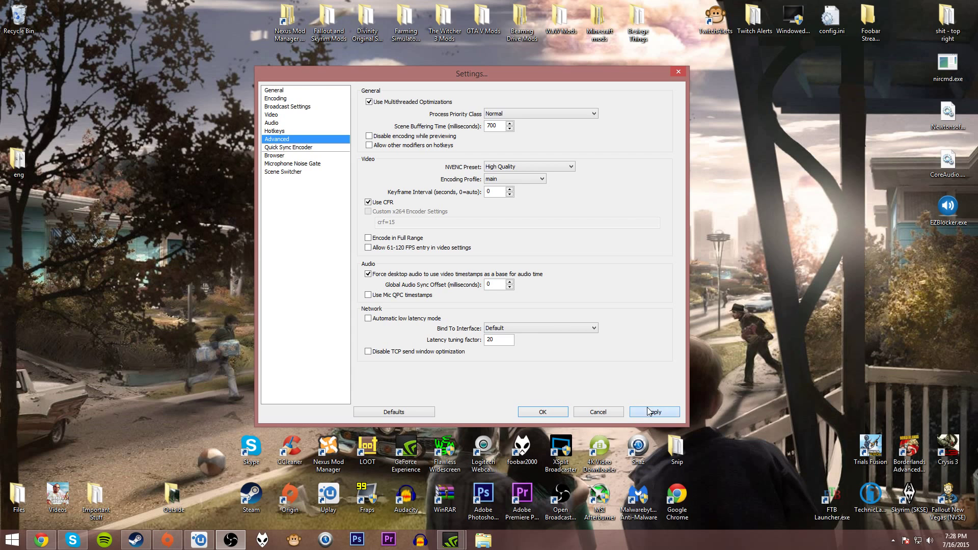
{"action": "left_click", "coordinate": [654, 411]}
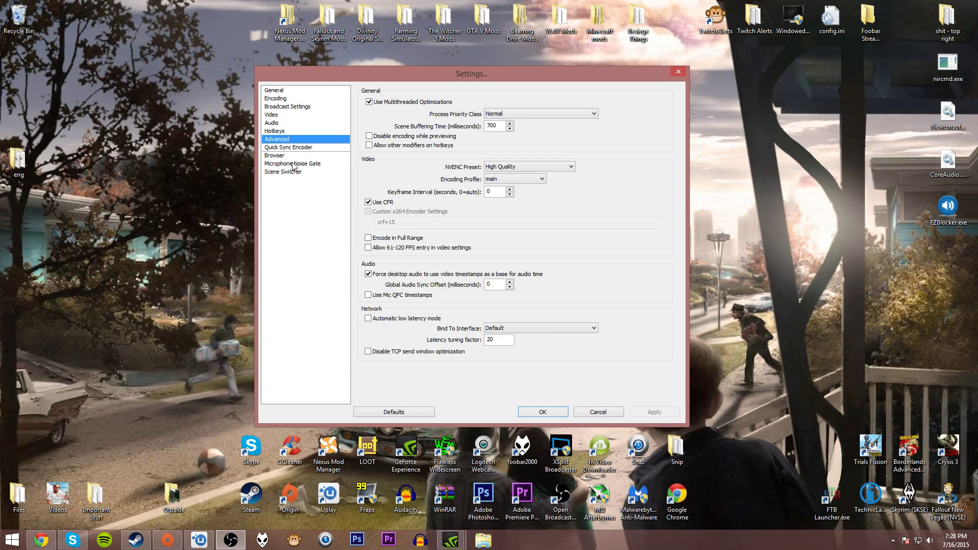
Step: Enable the microphone noise gate live preview and check its 25/50/100 ms attack, hold, release times
{"action": "left_click", "coordinate": [292, 163]}
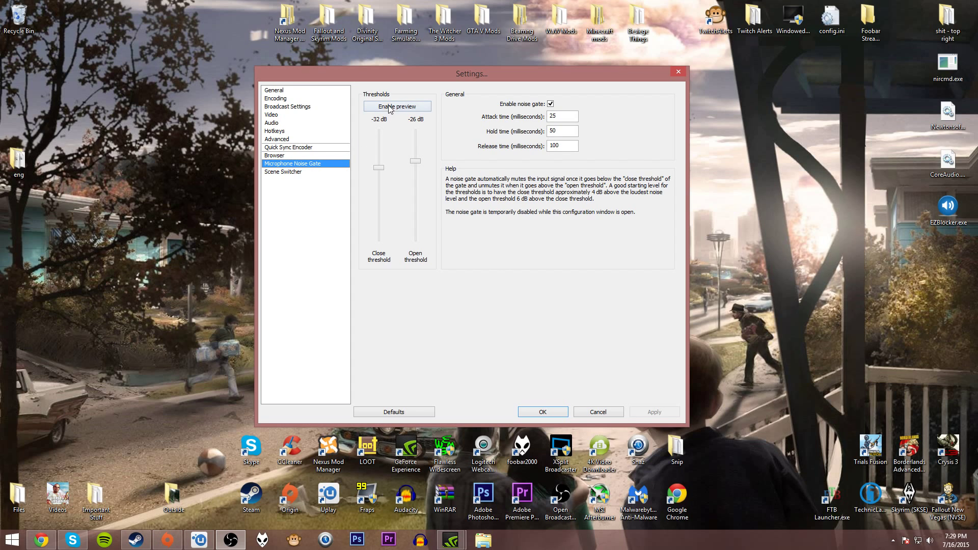
{"action": "left_click", "coordinate": [397, 106]}
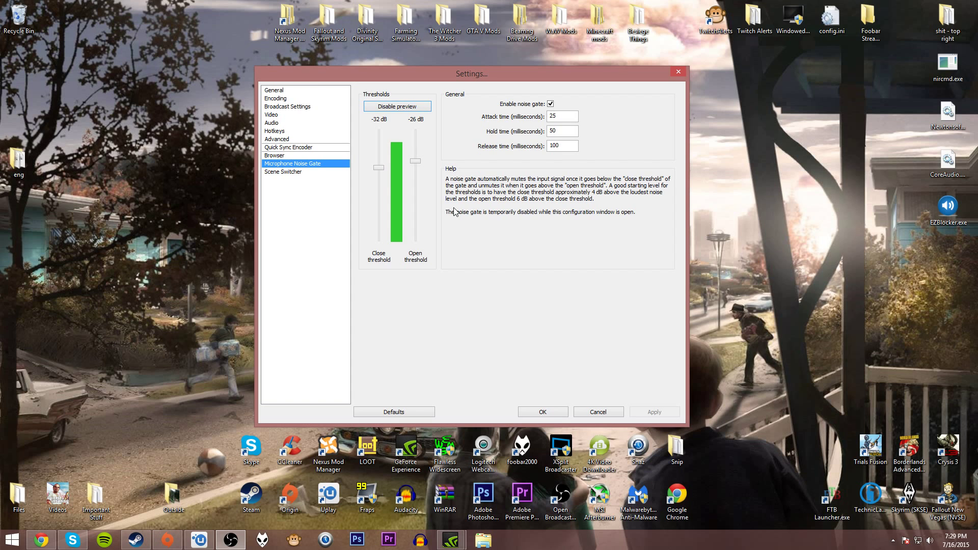
{"action": "mouse_move", "coordinate": [458, 212]}
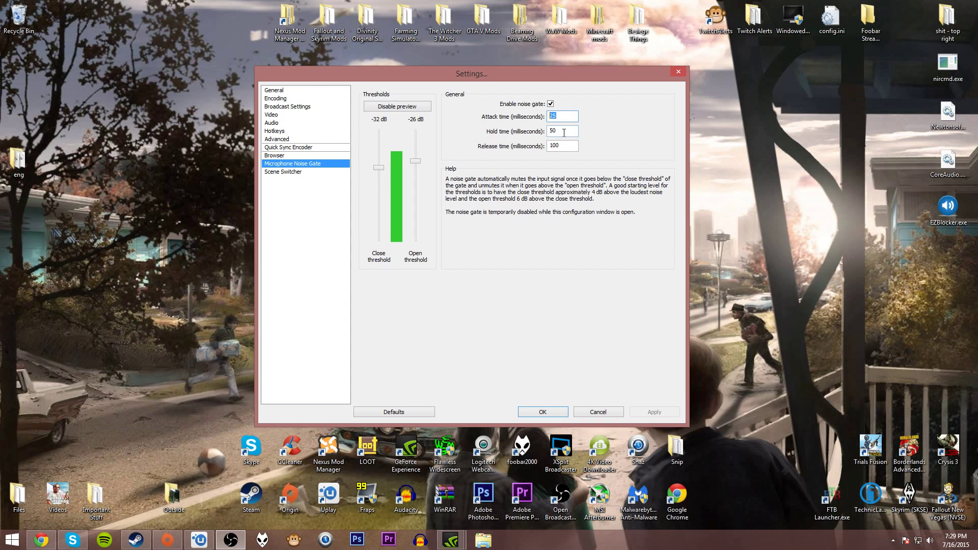
{"action": "left_click", "coordinate": [562, 146]}
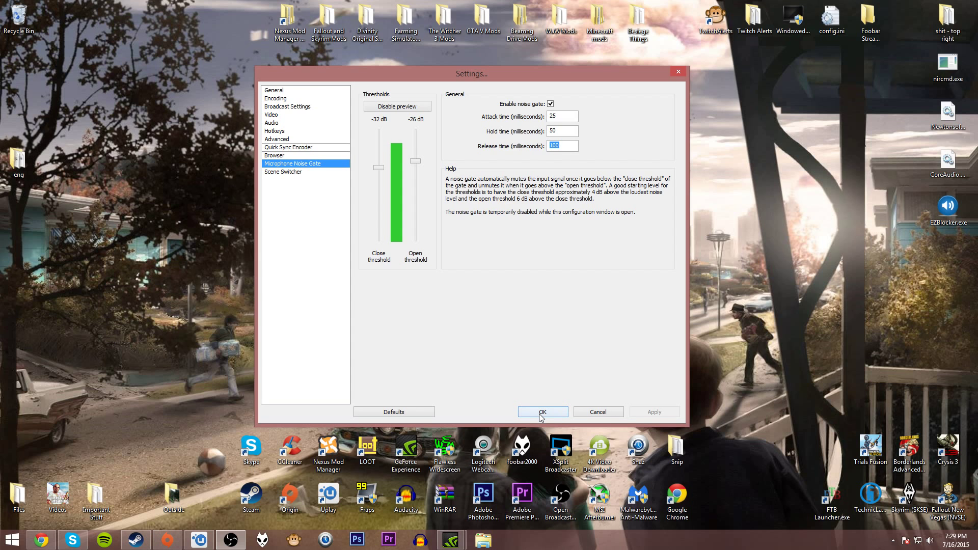
Step: Confirm the settings with OK and stop the stream preview, leaving 'Not streaming'
{"action": "left_click", "coordinate": [274, 90]}
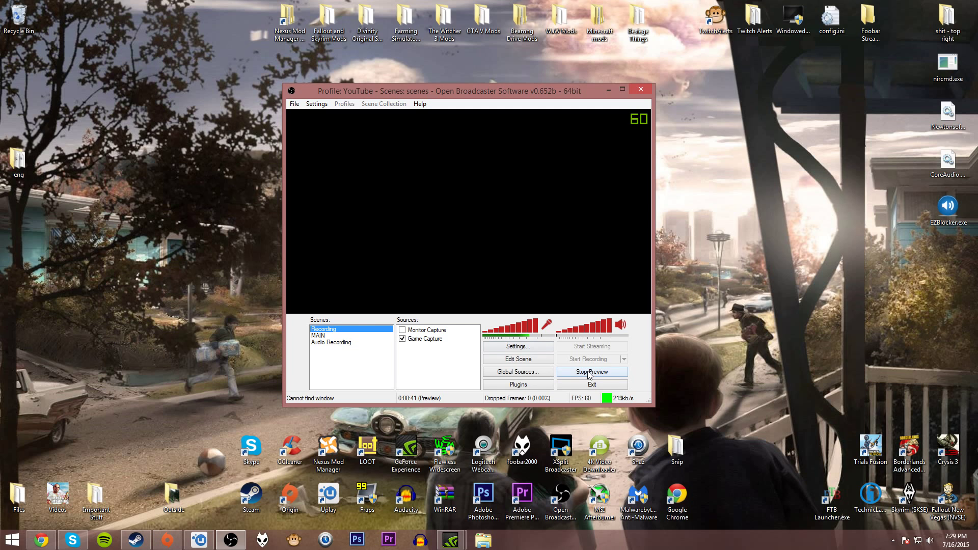
{"action": "left_click", "coordinate": [592, 371]}
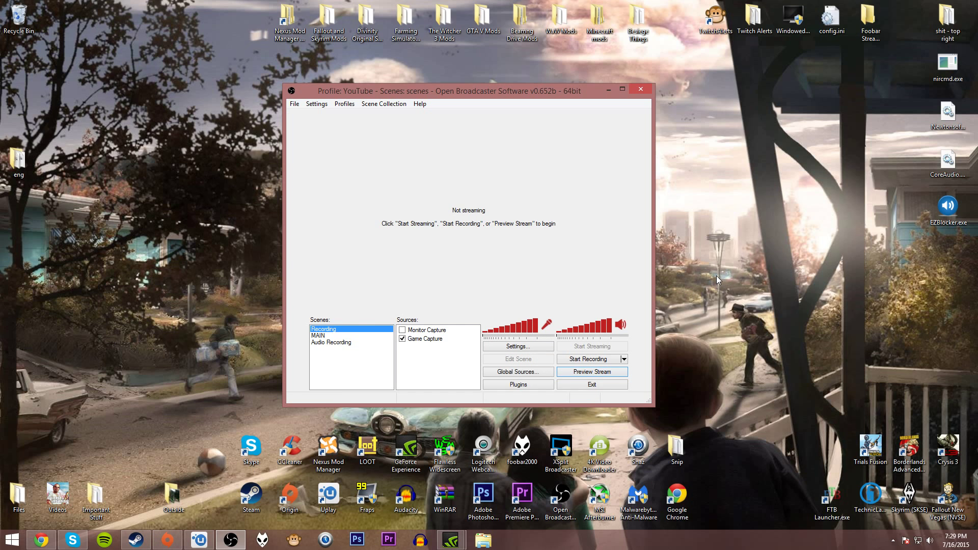